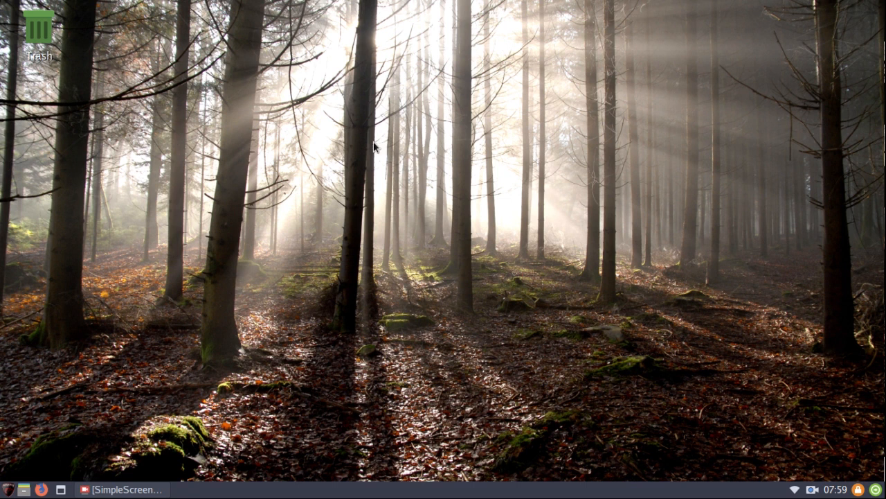
{"action": "mouse_move", "coordinate": [385, 144]}
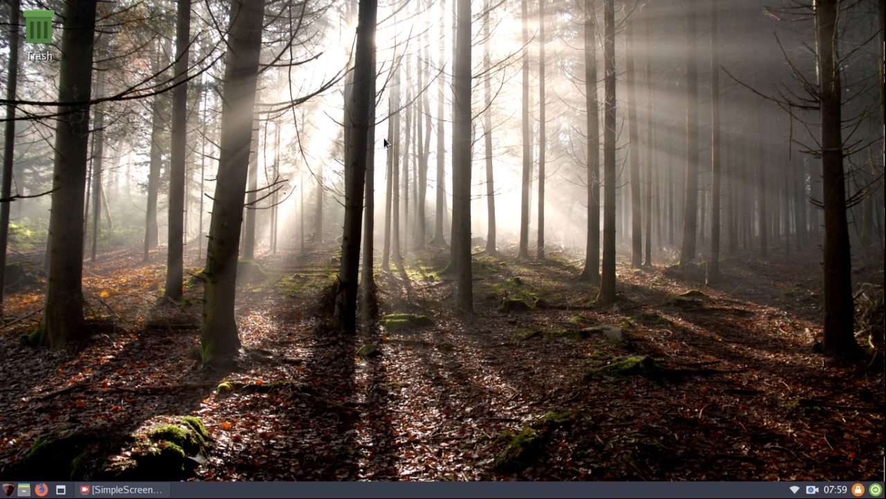
{"action": "mouse_move", "coordinate": [486, 230]}
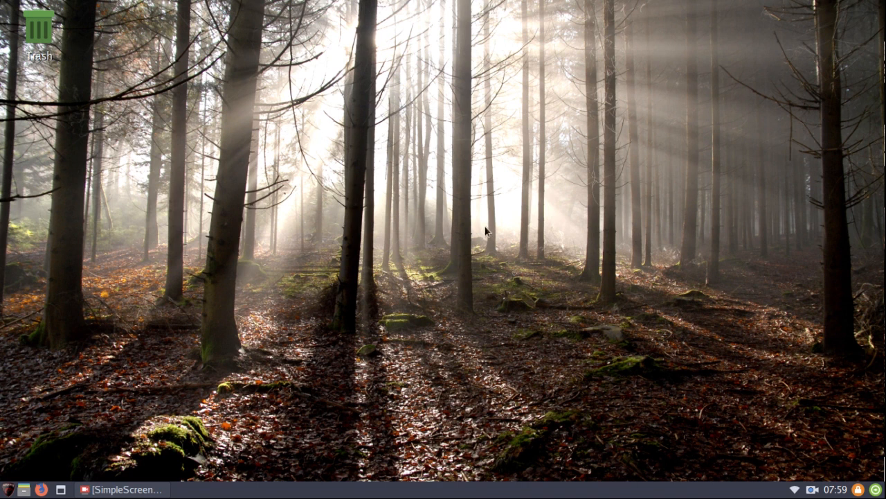
{"action": "mouse_move", "coordinate": [509, 247]}
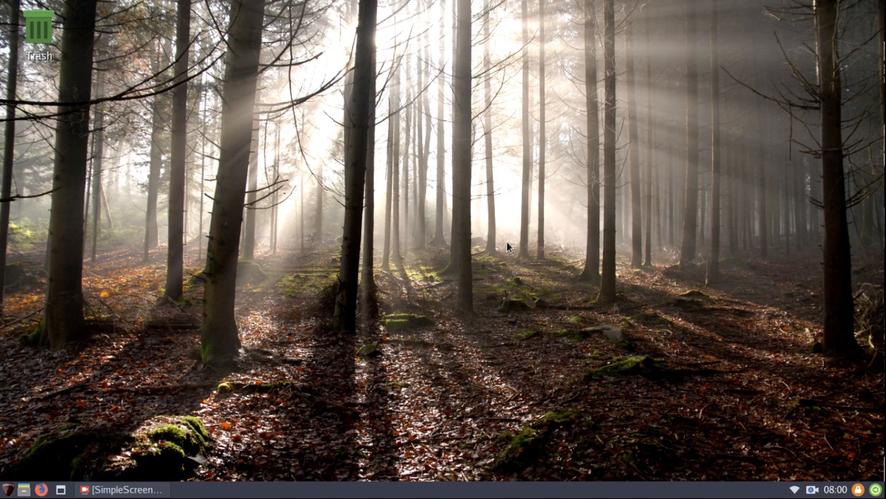
{"action": "mouse_move", "coordinate": [527, 244]}
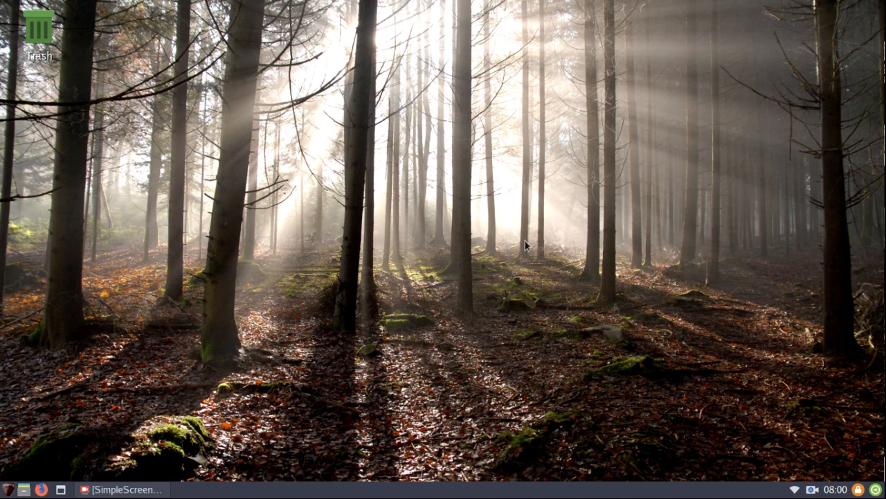
{"action": "mouse_move", "coordinate": [649, 243]}
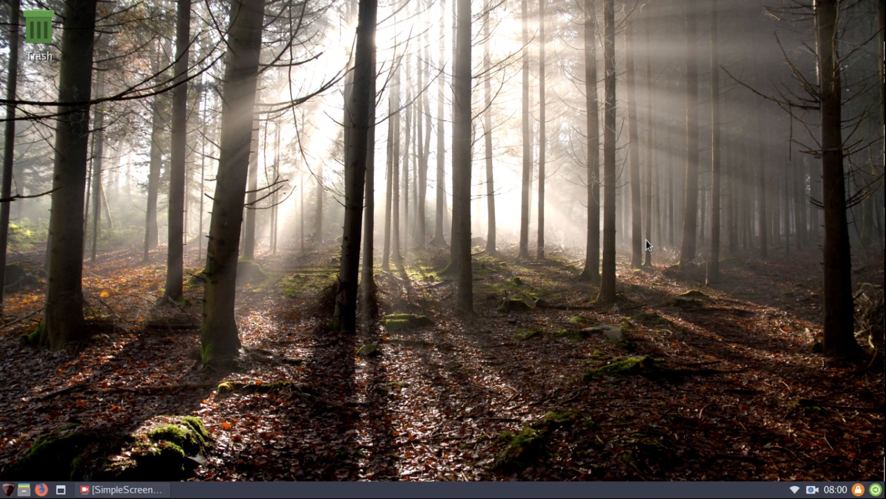
{"action": "mouse_move", "coordinate": [476, 292]}
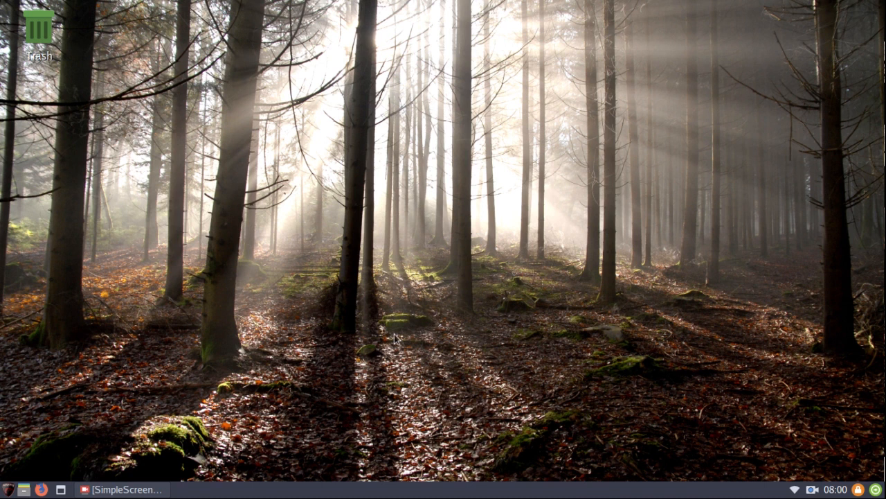
{"action": "mouse_move", "coordinate": [417, 374]}
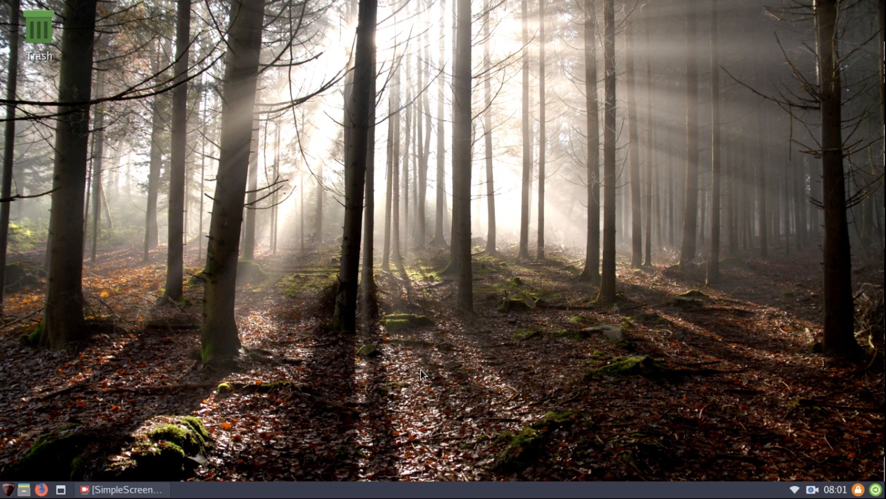
{"action": "mouse_move", "coordinate": [379, 371]}
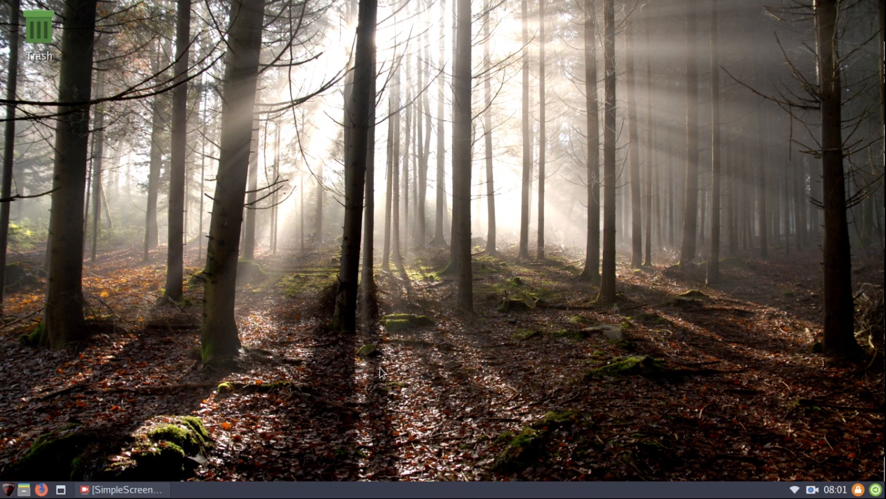
{"action": "mouse_move", "coordinate": [446, 368]}
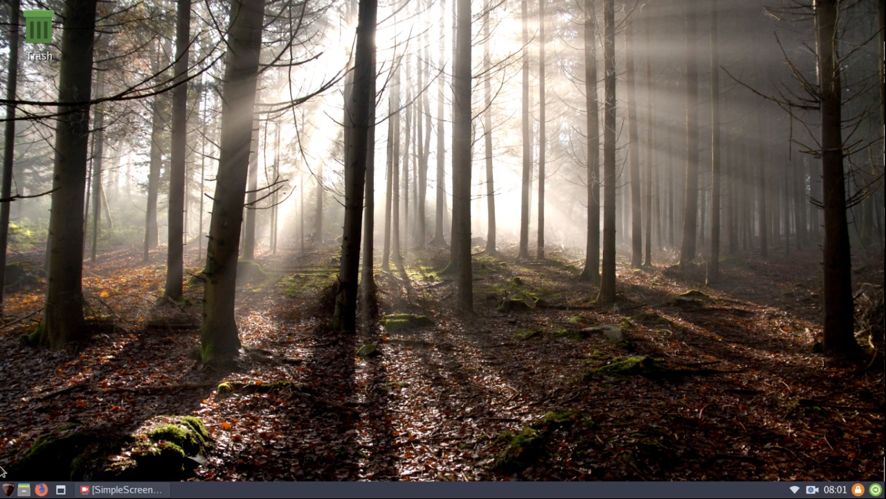
Step: Bring up the application menu to browse the installed programs by category
{"action": "left_click", "coordinate": [7, 489]}
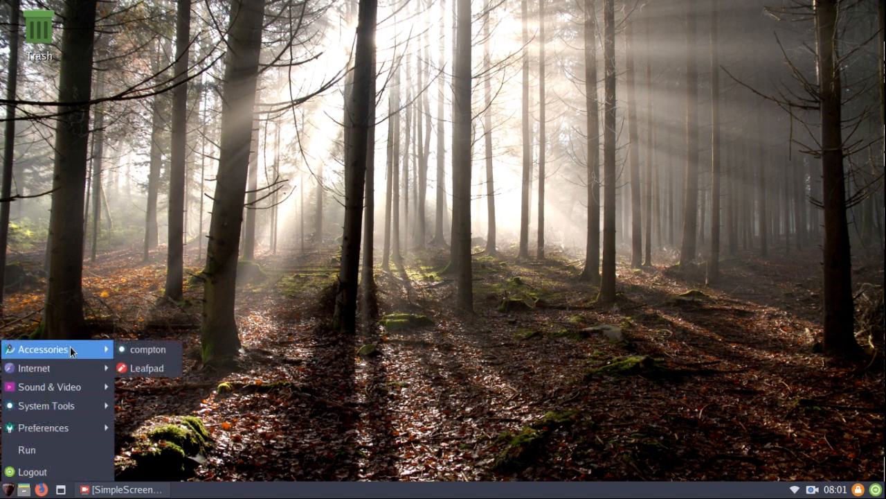
{"action": "mouse_move", "coordinate": [147, 367]}
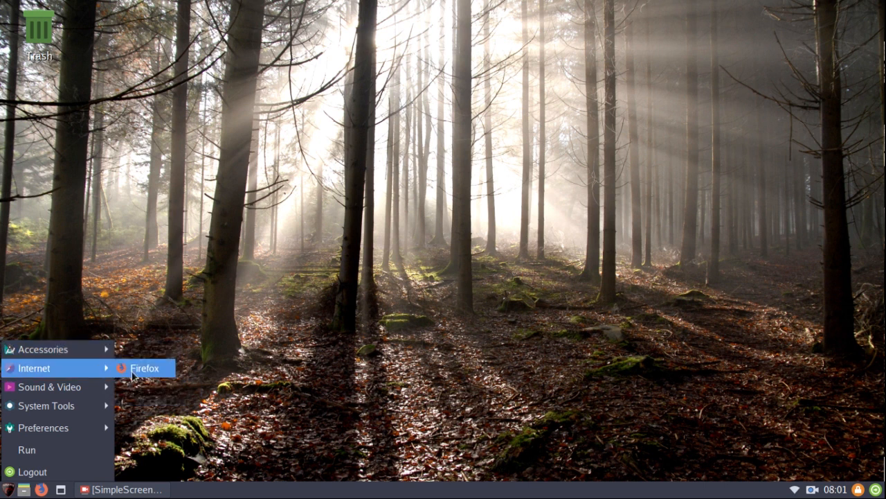
{"action": "mouse_move", "coordinate": [81, 377]}
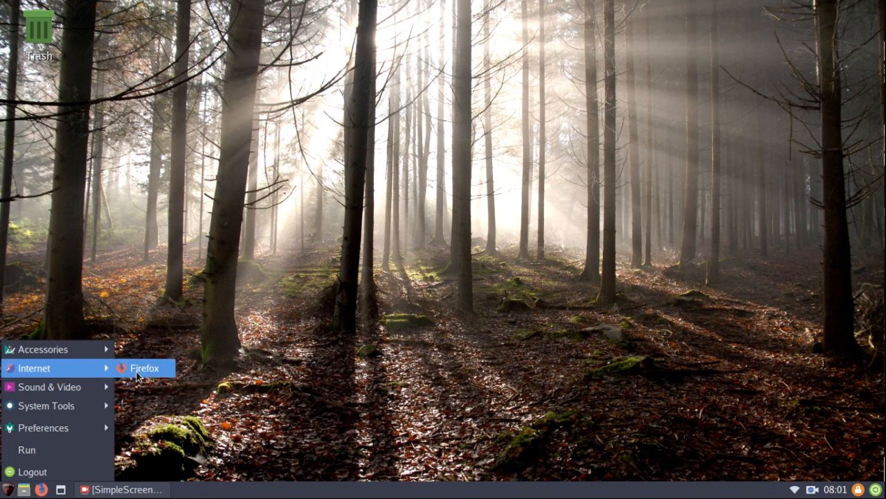
{"action": "mouse_move", "coordinate": [144, 368]}
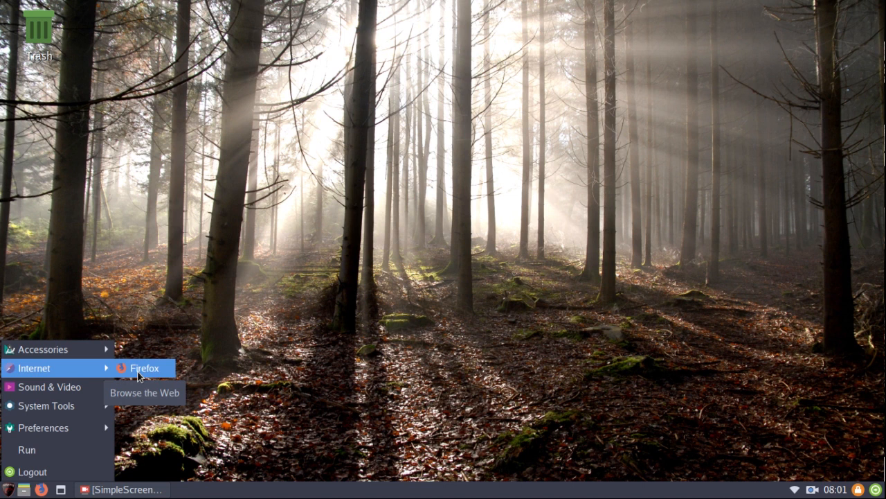
{"action": "mouse_move", "coordinate": [48, 386]}
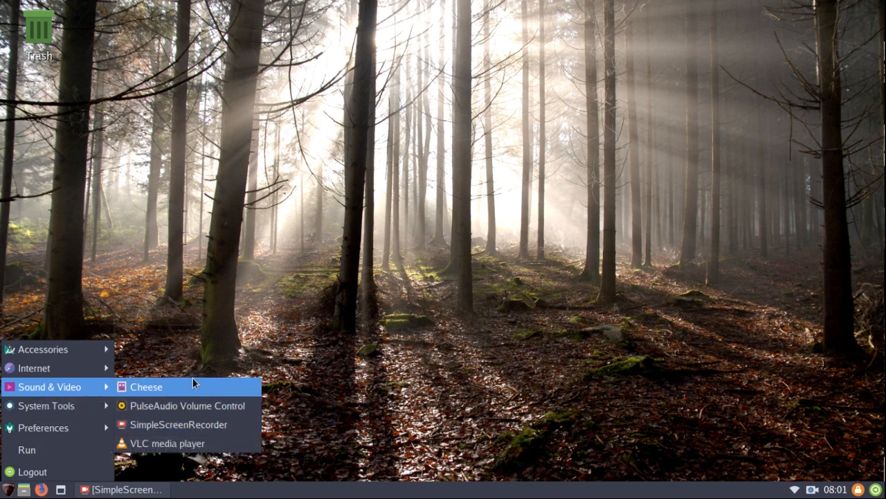
{"action": "mouse_move", "coordinate": [166, 360]}
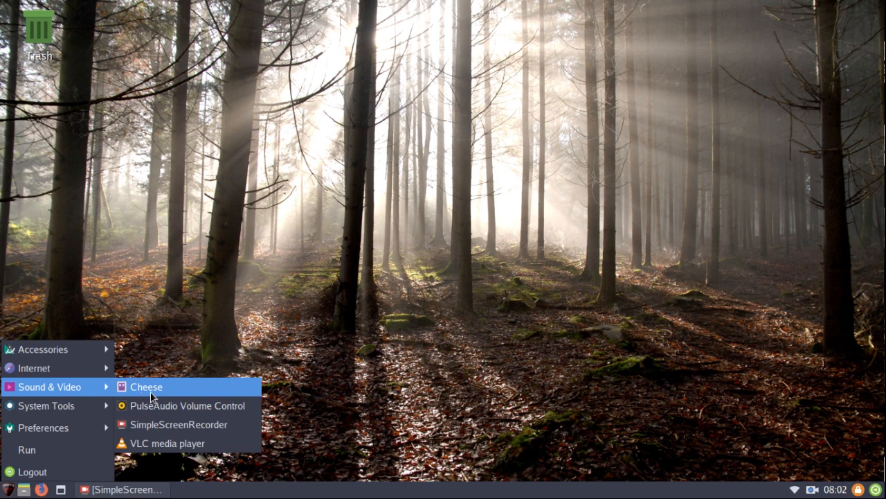
{"action": "mouse_move", "coordinate": [158, 393]}
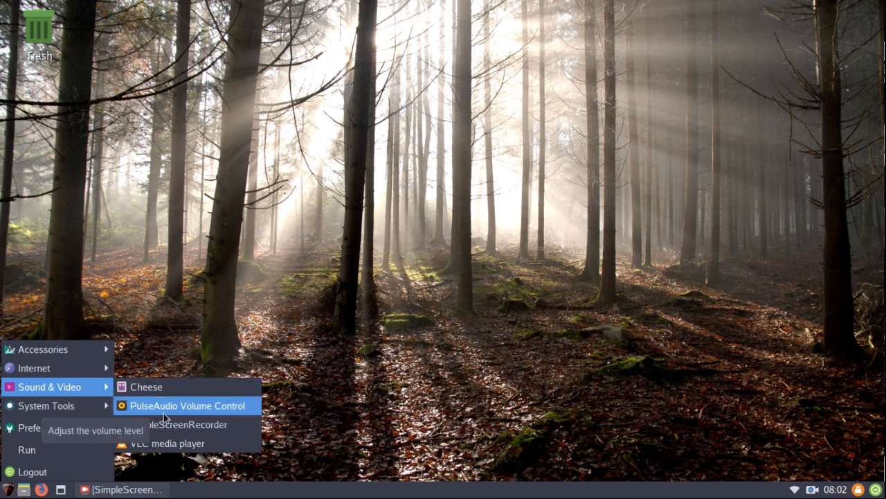
{"action": "mouse_move", "coordinate": [174, 415]}
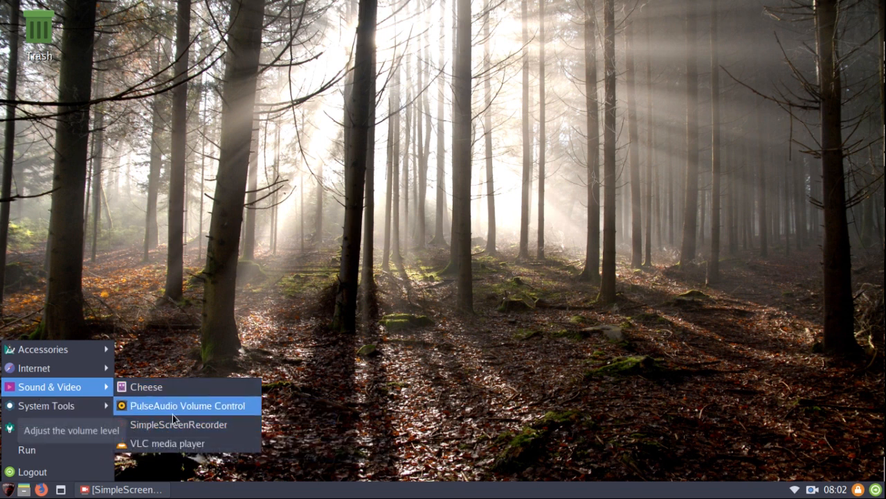
{"action": "mouse_move", "coordinate": [167, 444]}
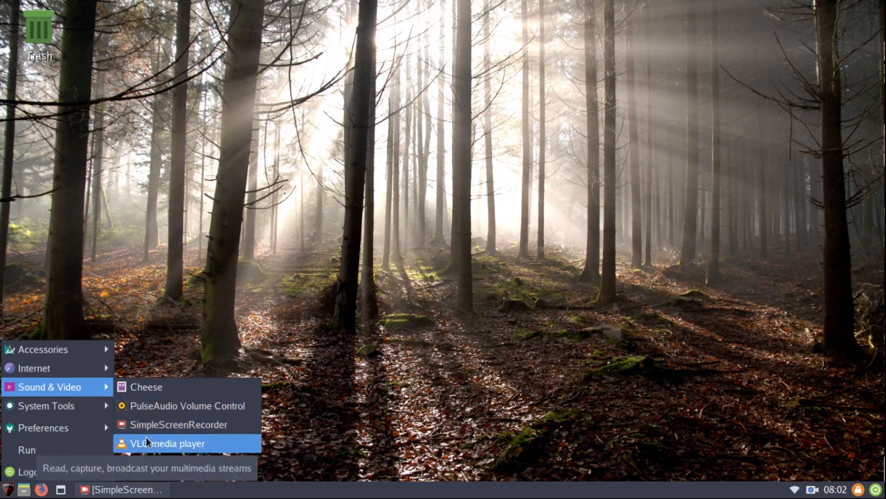
{"action": "mouse_move", "coordinate": [179, 424]}
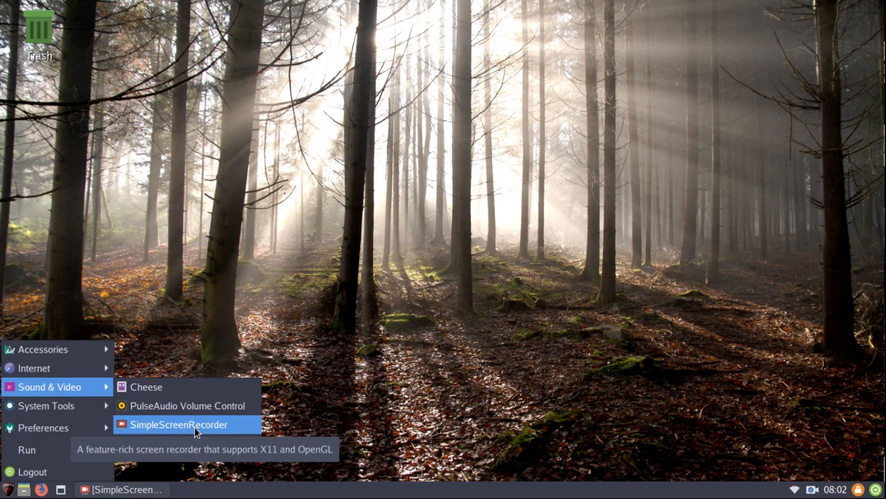
{"action": "mouse_move", "coordinate": [168, 443]}
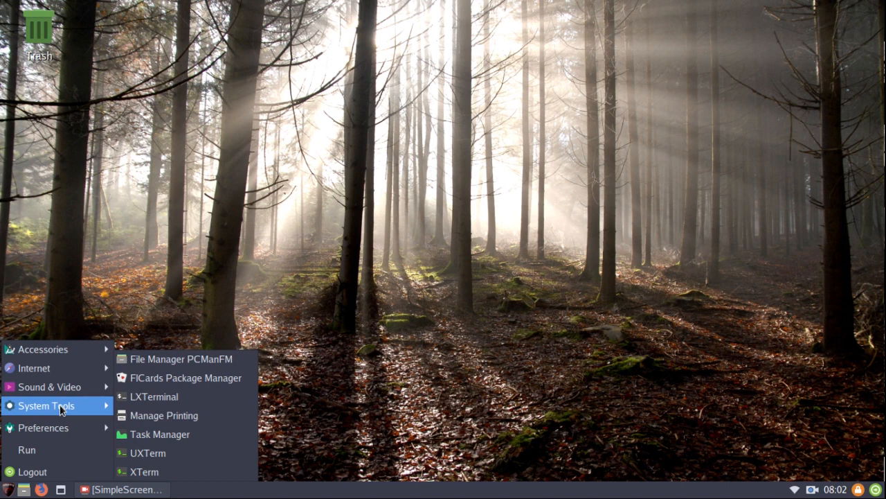
{"action": "mouse_move", "coordinate": [40, 410]}
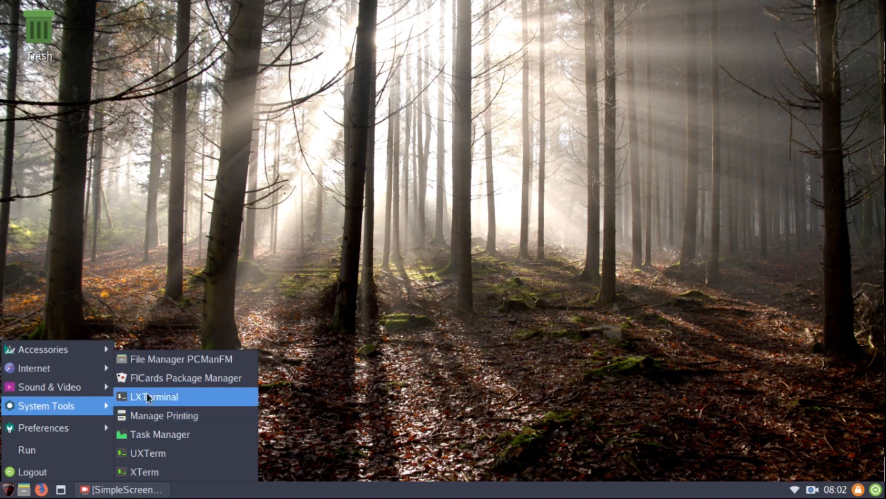
{"action": "mouse_move", "coordinate": [170, 407]}
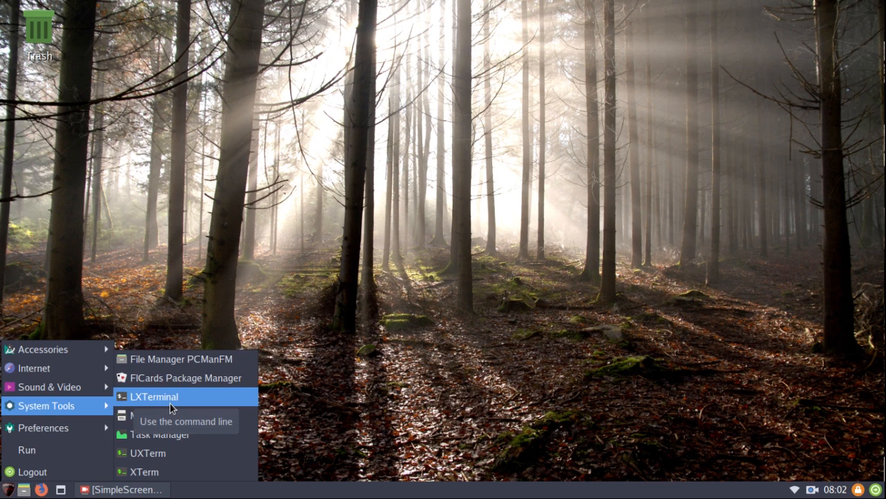
{"action": "mouse_move", "coordinate": [166, 401]}
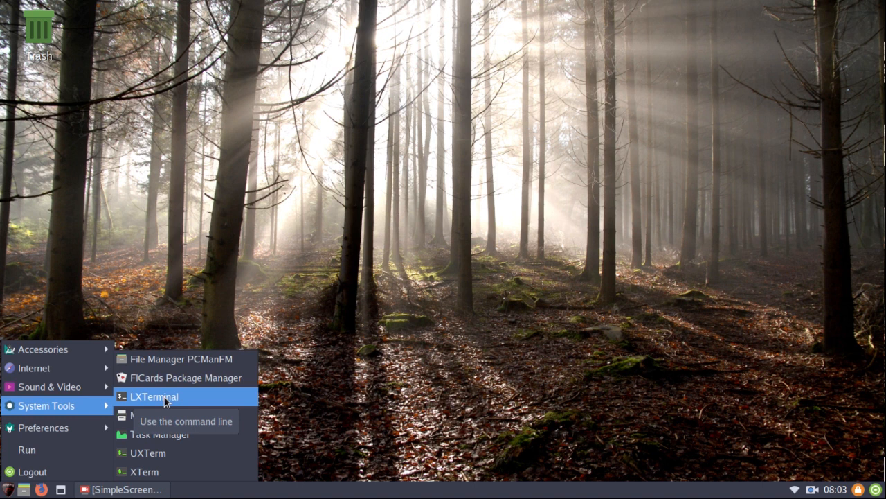
{"action": "mouse_move", "coordinate": [178, 402]}
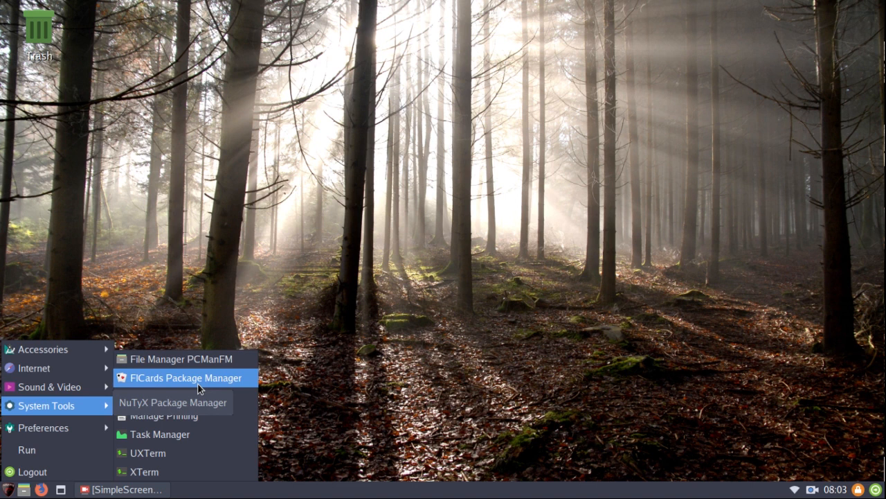
{"action": "mouse_move", "coordinate": [220, 389]}
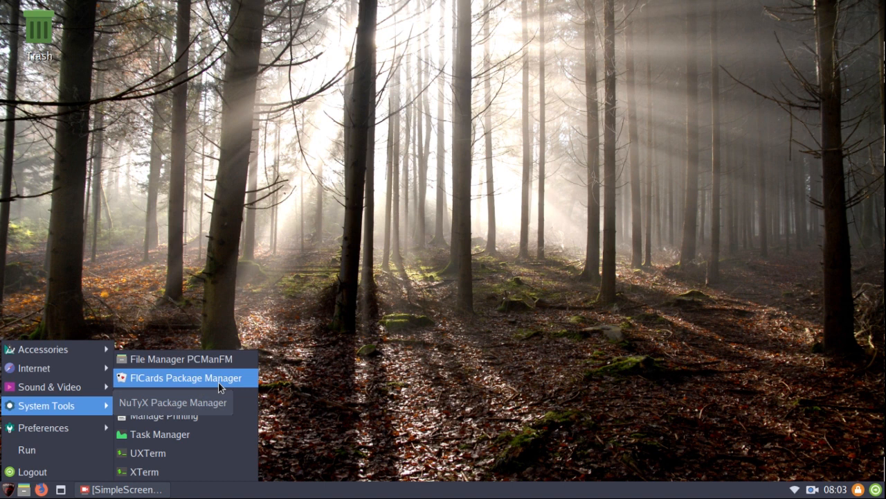
{"action": "mouse_move", "coordinate": [199, 396]}
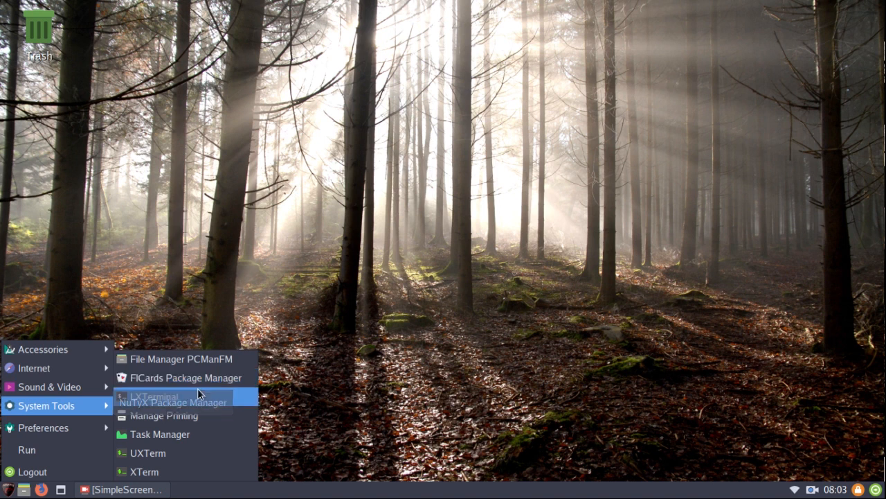
{"action": "mouse_move", "coordinate": [164, 415]}
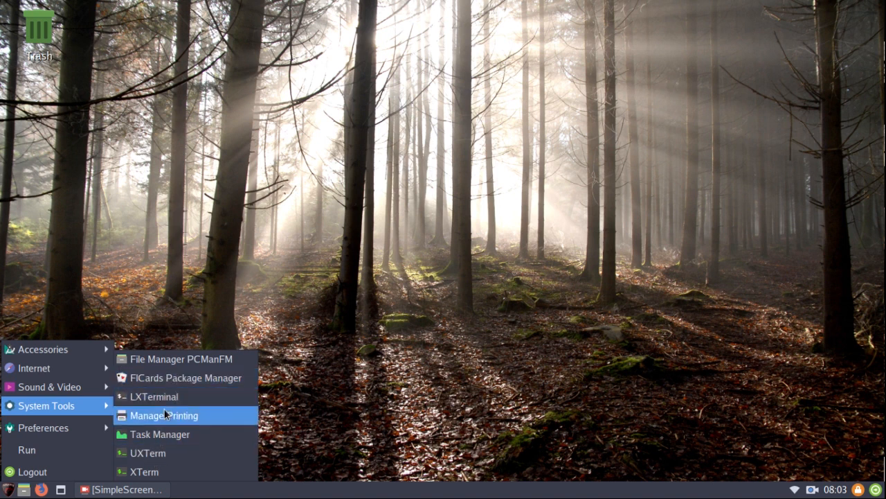
{"action": "mouse_move", "coordinate": [157, 417]}
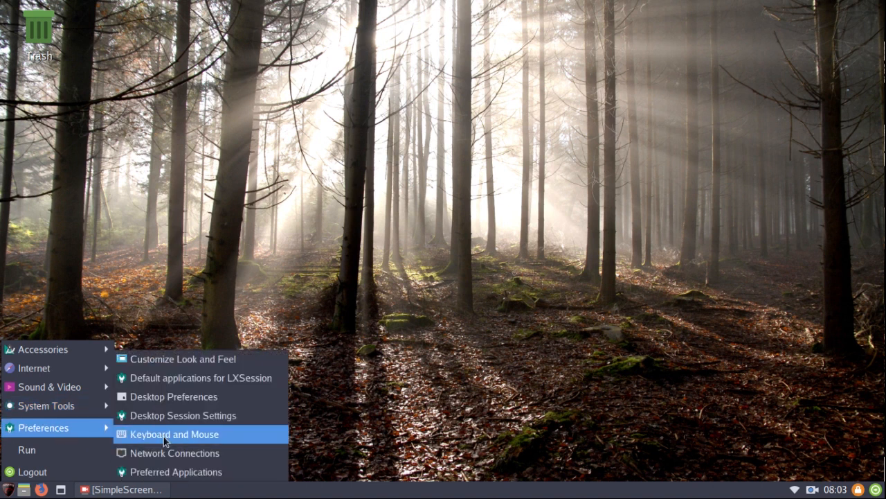
{"action": "mouse_move", "coordinate": [178, 442]}
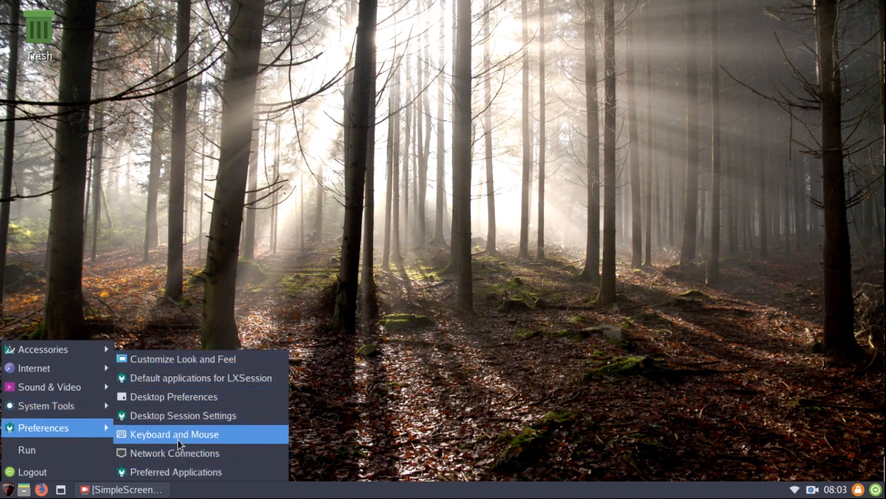
{"action": "mouse_move", "coordinate": [201, 359]}
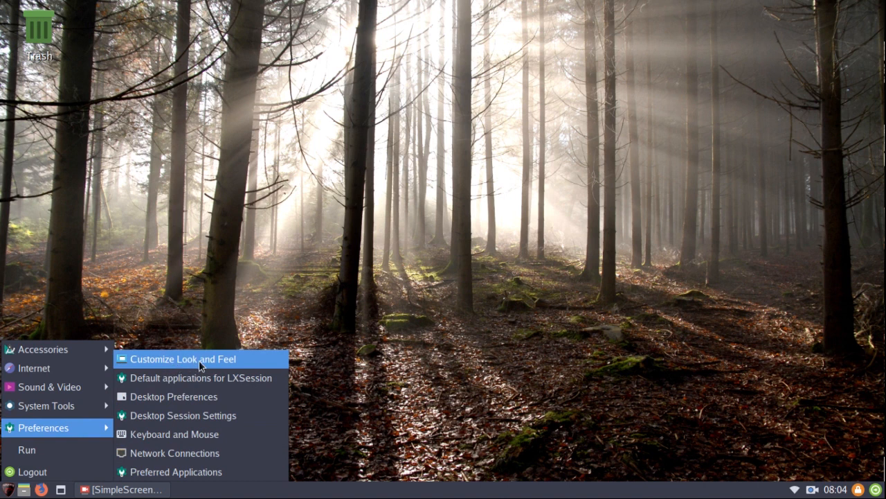
{"action": "mouse_move", "coordinate": [201, 358]}
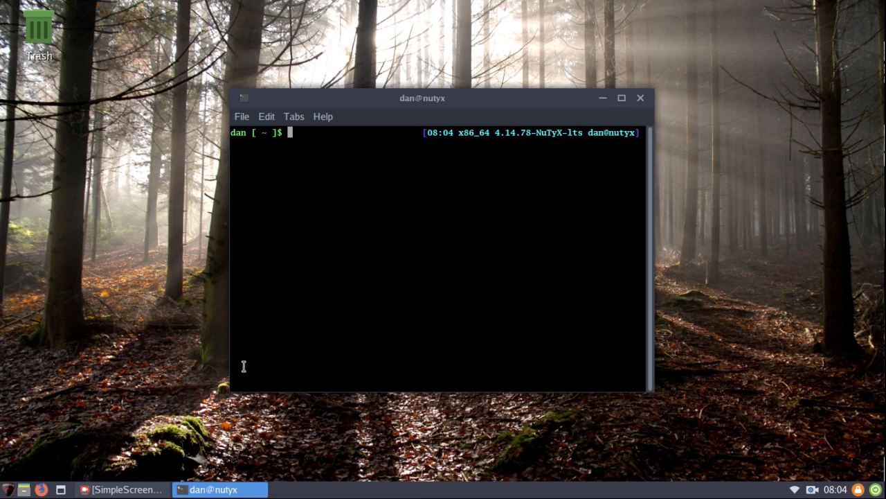
Step: Install screenfetch with 'sudo cards install screenfetch', authorising with the password
{"action": "type", "text": "sudo c"}
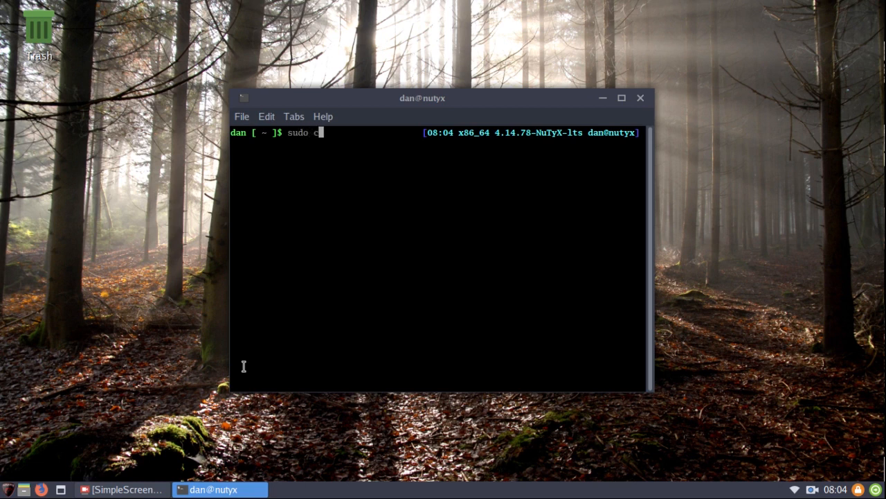
{"action": "type", "text": "ards ins"}
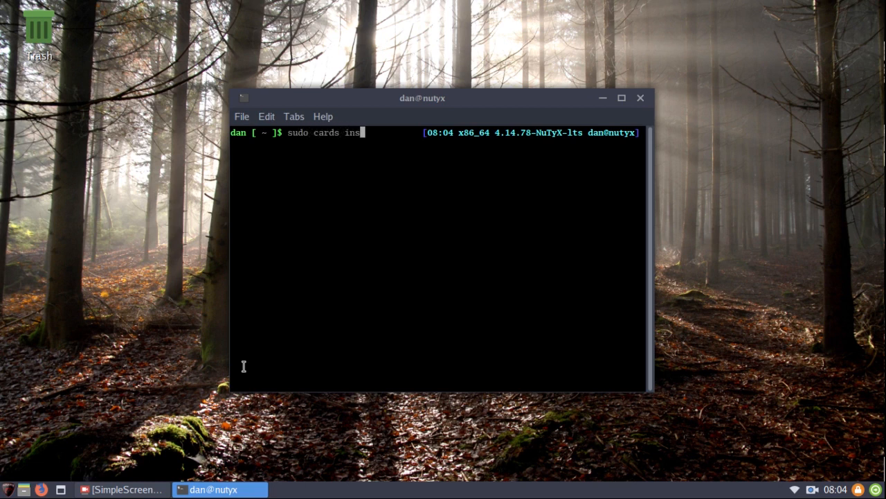
{"action": "type", "text": "tall s"}
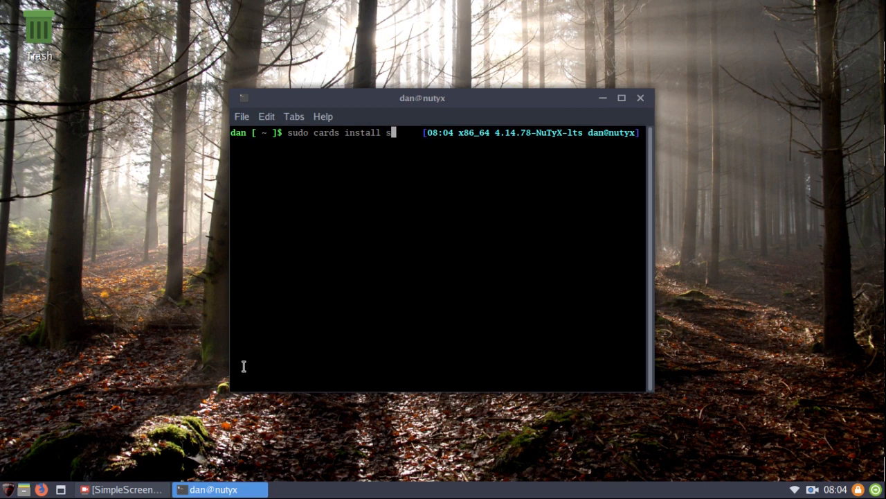
{"action": "type", "text": "creenfe"}
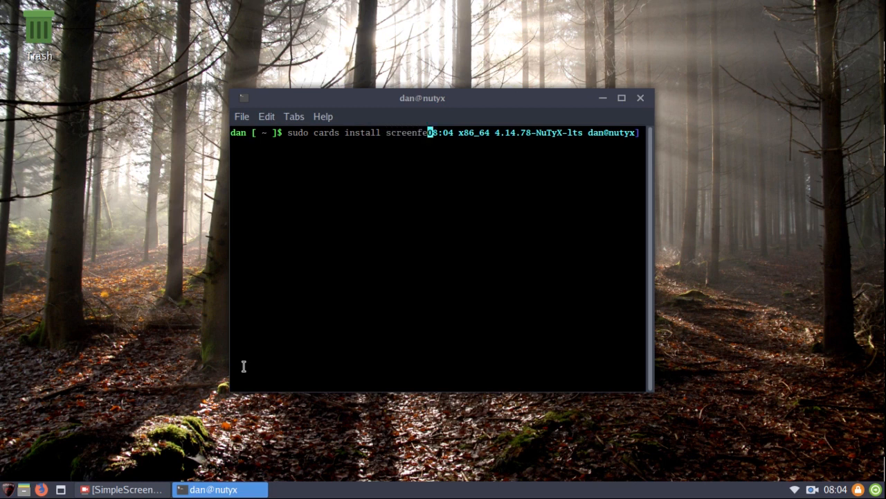
{"action": "key", "text": "Return"}
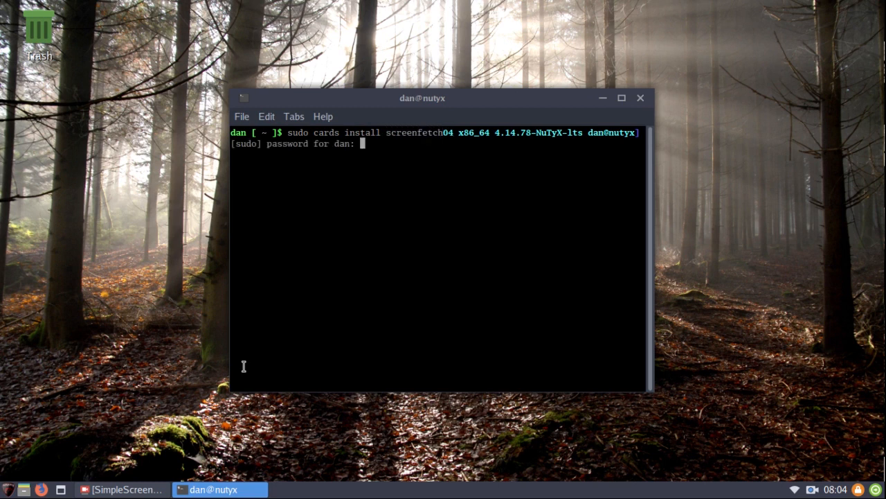
{"action": "key", "text": "Return"}
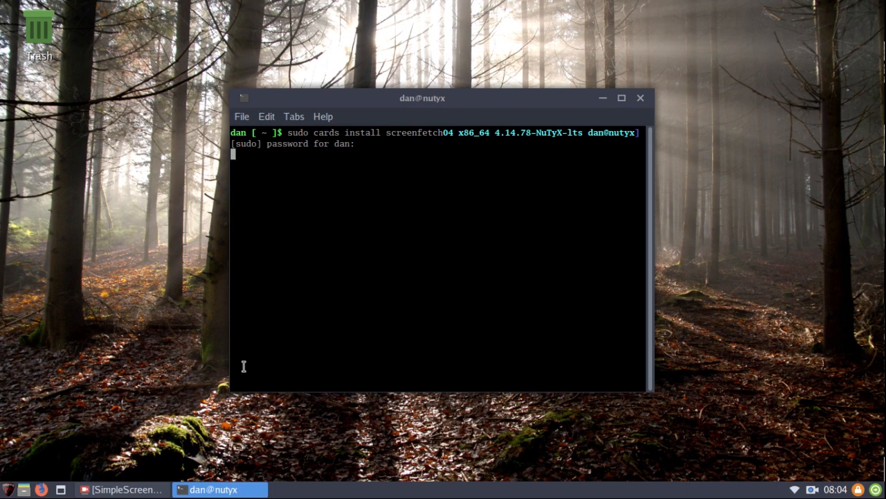
{"action": "key", "text": "Return"}
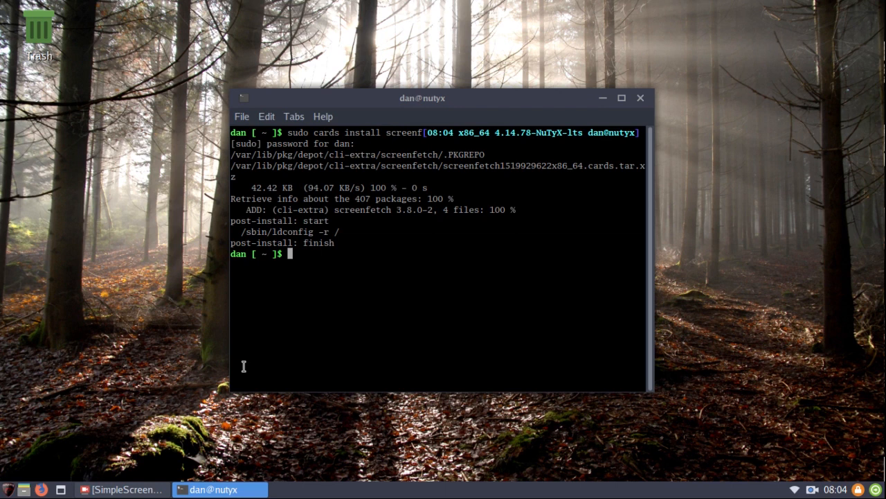
Step: Run the screenfetch command to display system information
{"action": "type", "text": "scr"}
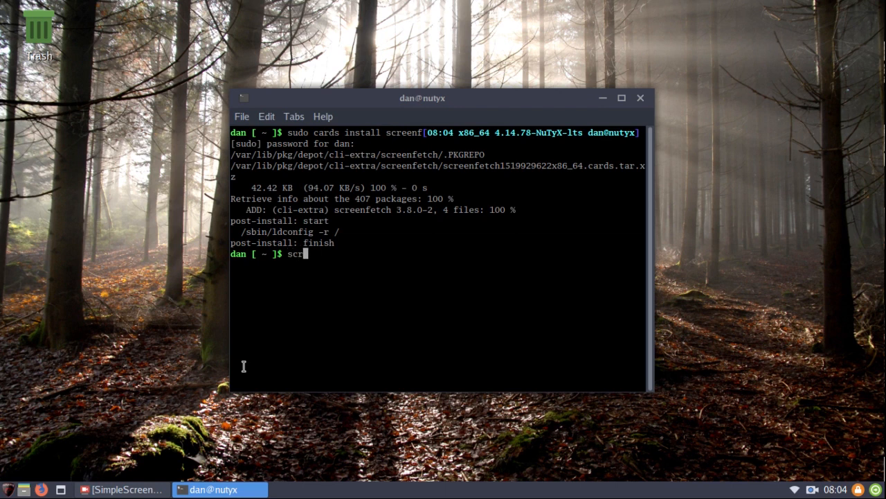
{"action": "type", "text": "eenfet"}
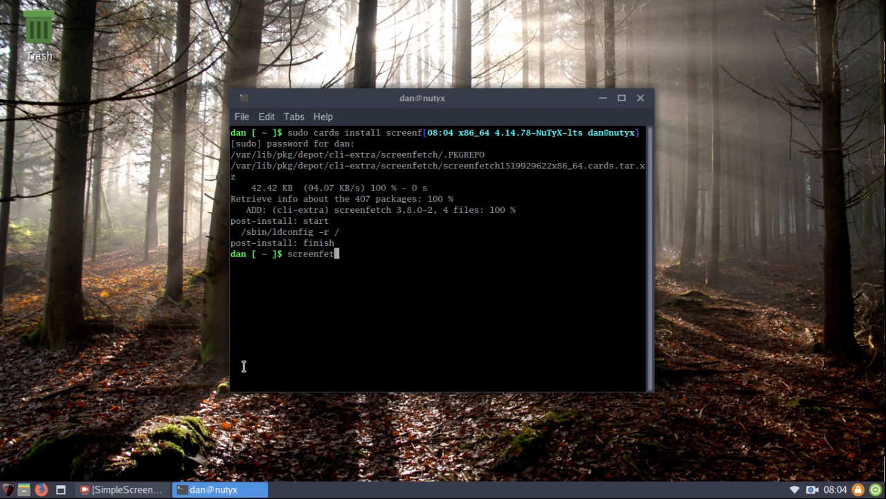
{"action": "type", "text": "ch"}
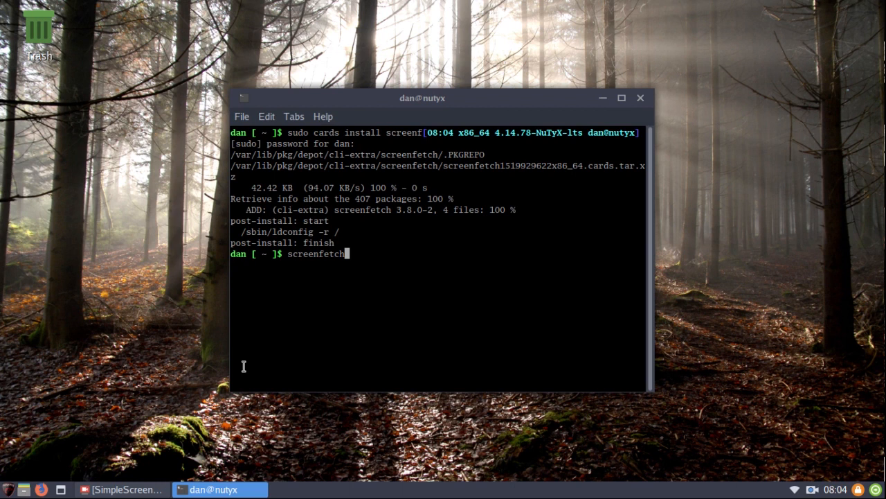
{"action": "key", "text": "Return"}
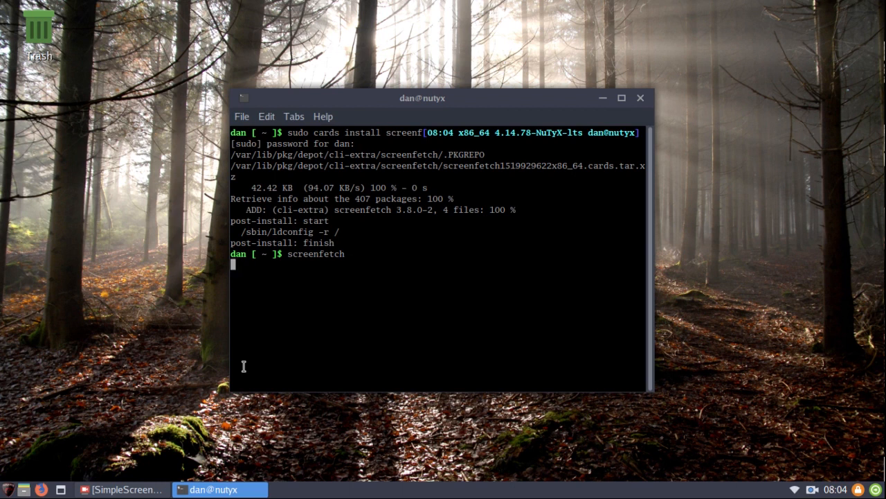
Step: Point out the OS value, the 509MiB used RAM and the WM theme name in screenfetch's summary
{"action": "key", "text": "Return"}
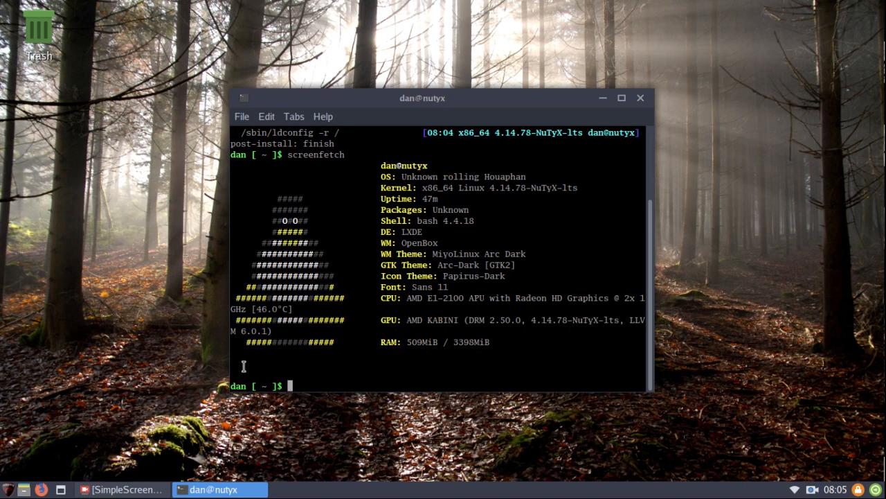
{"action": "mouse_move", "coordinate": [419, 199]}
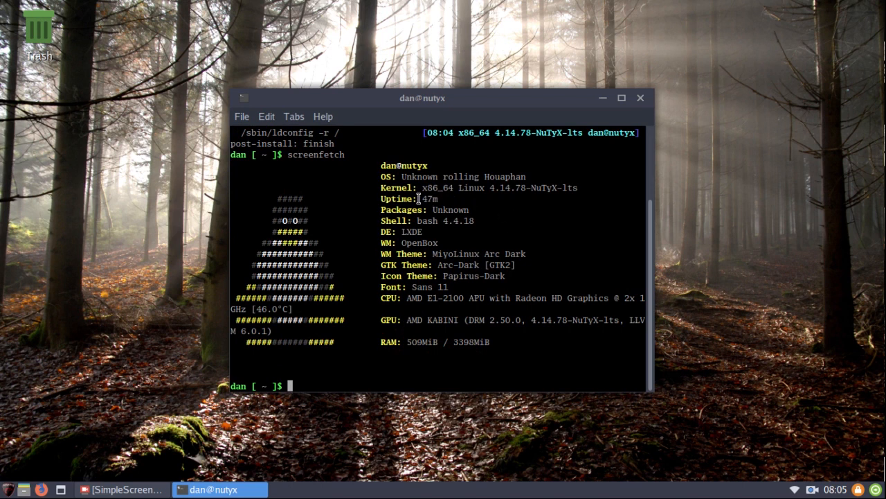
{"action": "double_click", "coordinate": [418, 176]}
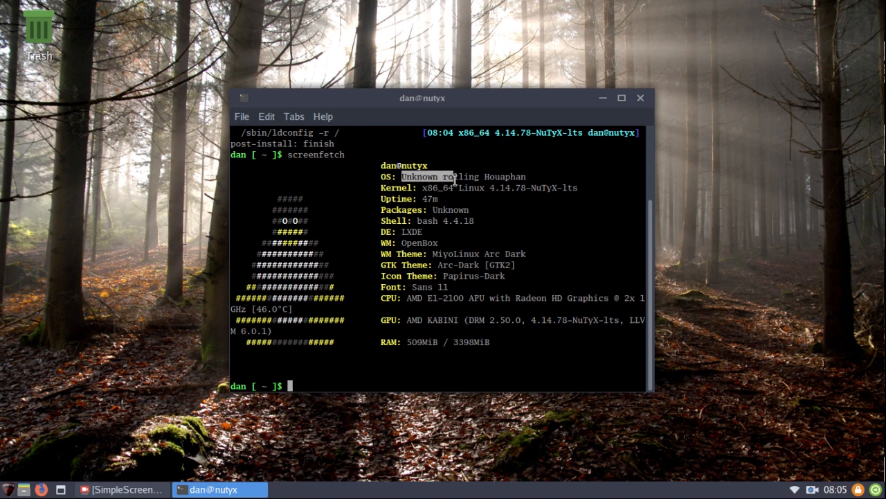
{"action": "left_click_drag", "start_coordinate": [450, 177], "coordinate": [537, 188]}
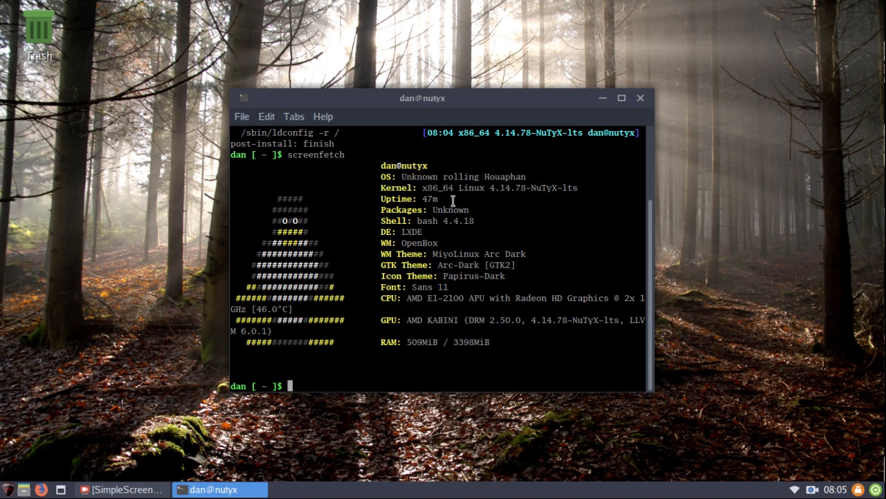
{"action": "mouse_move", "coordinate": [511, 216]}
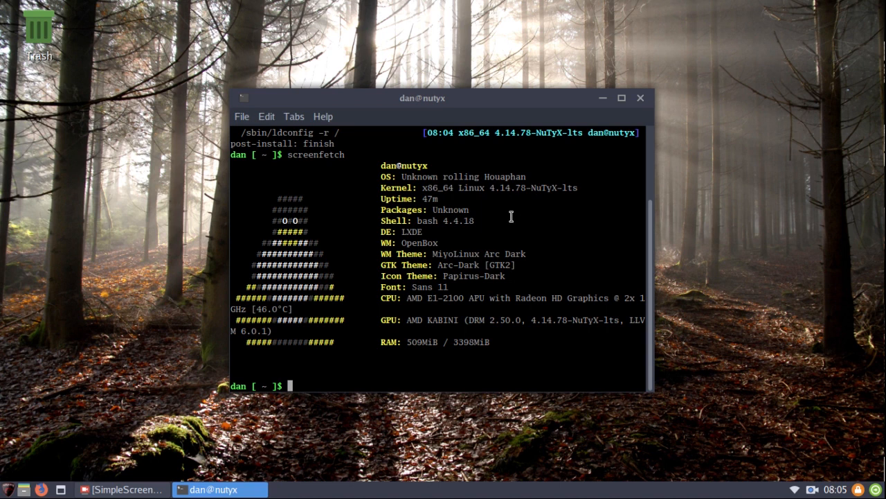
{"action": "mouse_move", "coordinate": [438, 317]}
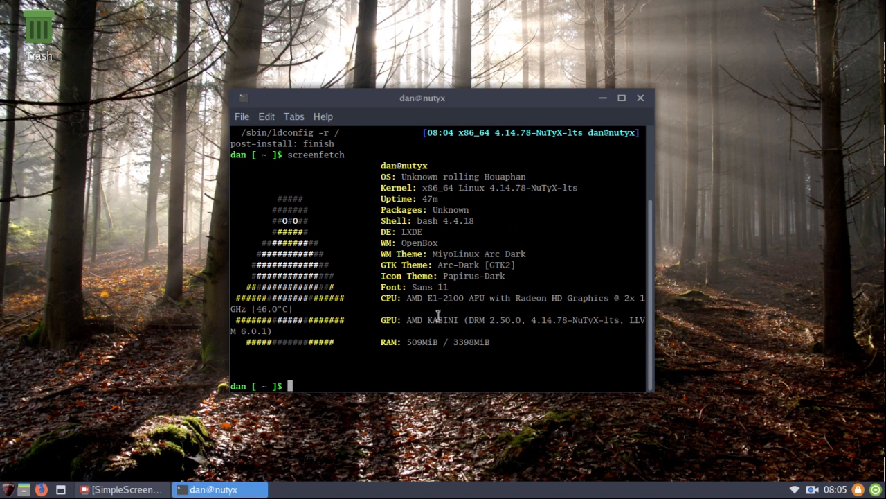
{"action": "mouse_move", "coordinate": [412, 342]}
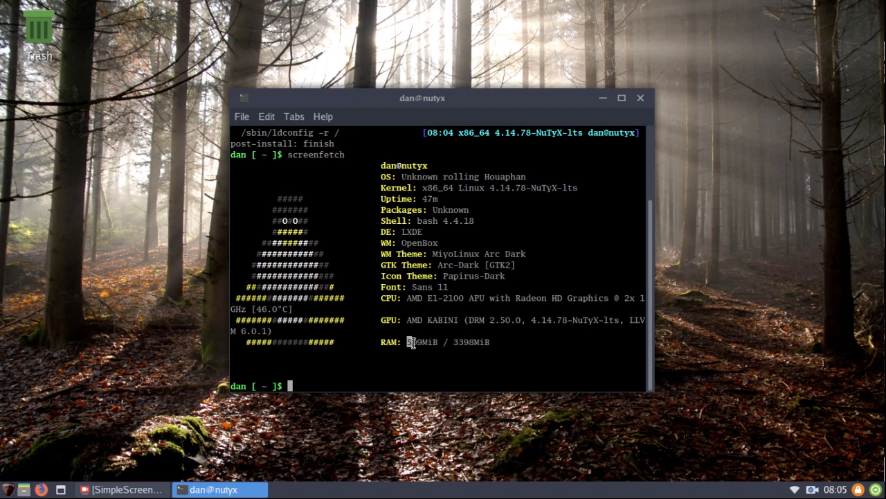
{"action": "double_click", "coordinate": [423, 341]}
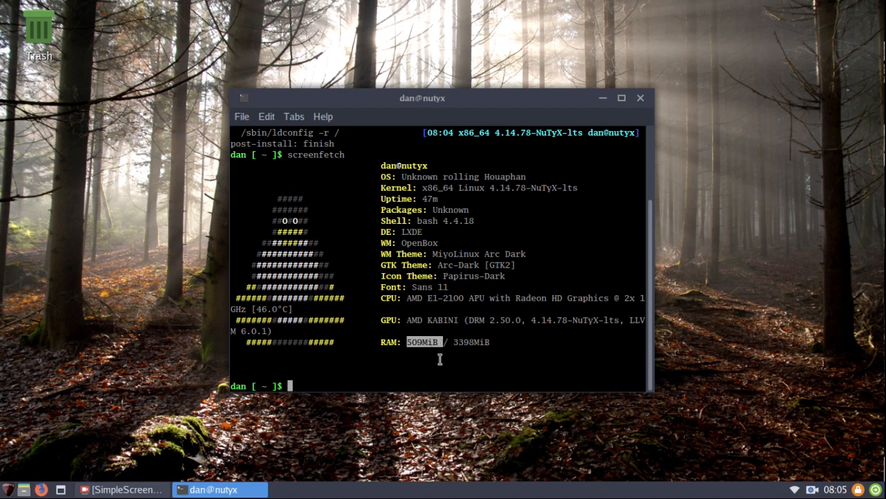
{"action": "mouse_move", "coordinate": [452, 356]}
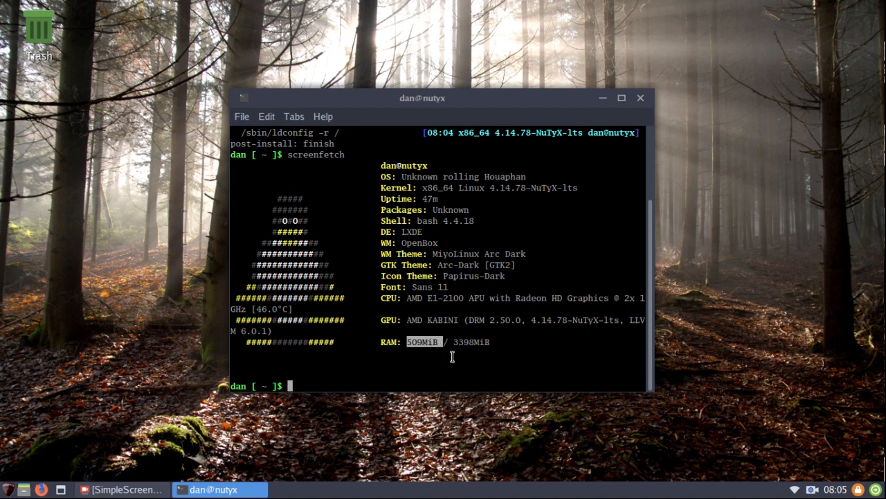
{"action": "mouse_move", "coordinate": [469, 353]}
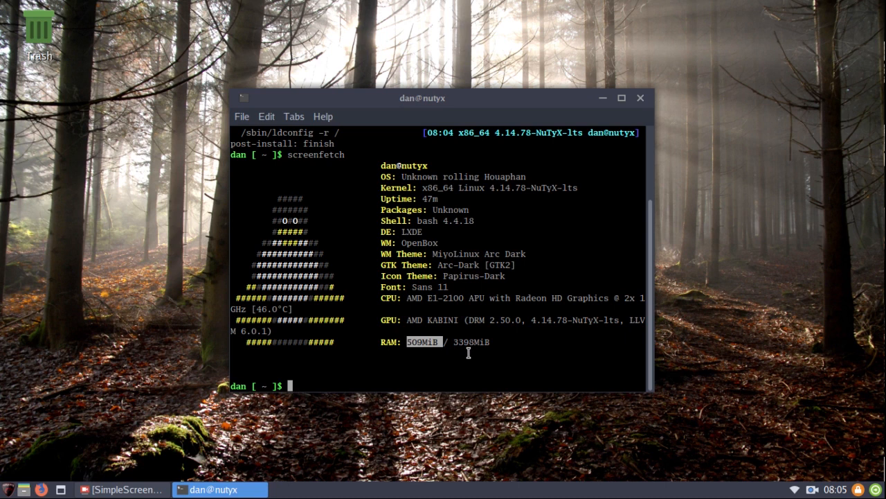
{"action": "mouse_move", "coordinate": [447, 258]}
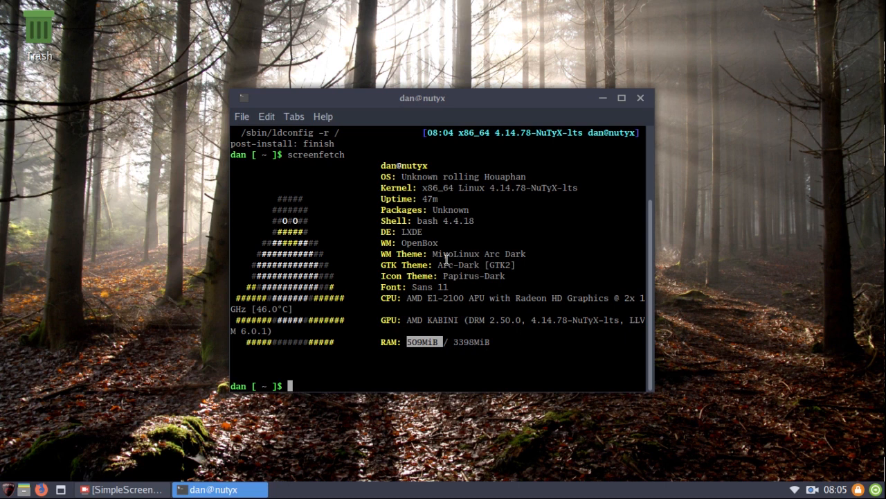
{"action": "double_click", "coordinate": [456, 253]}
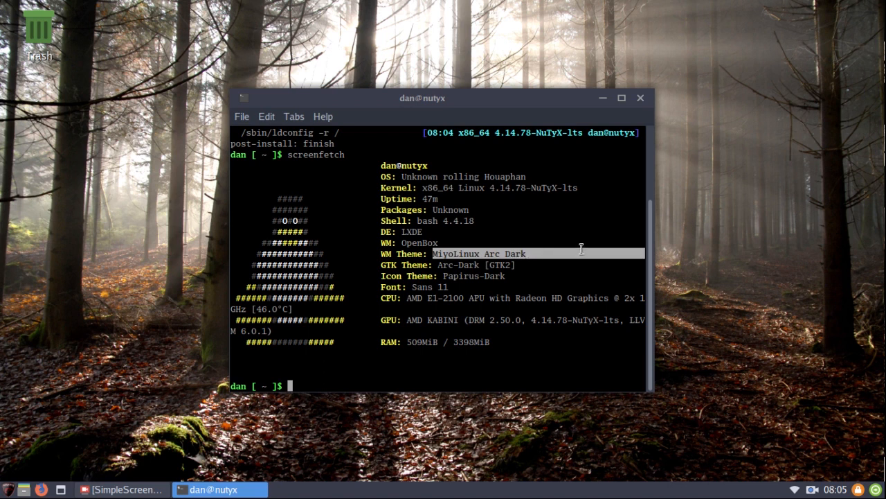
{"action": "mouse_move", "coordinate": [462, 266]}
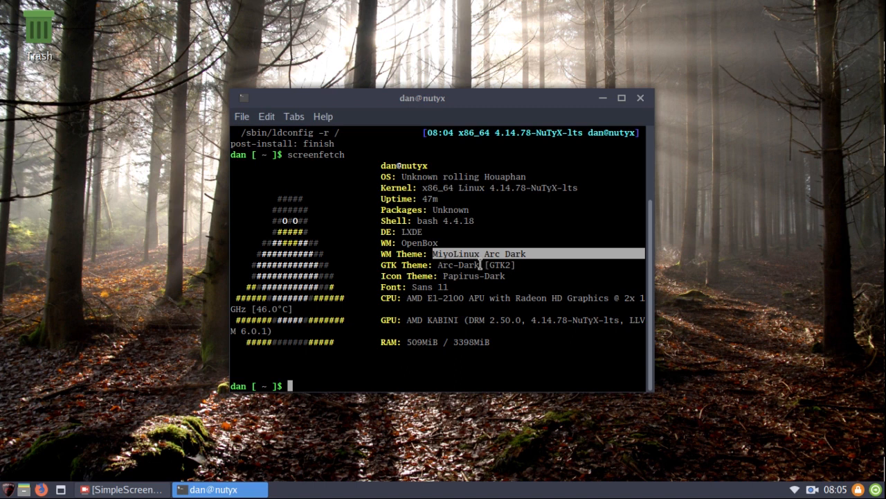
{"action": "mouse_move", "coordinate": [593, 167]}
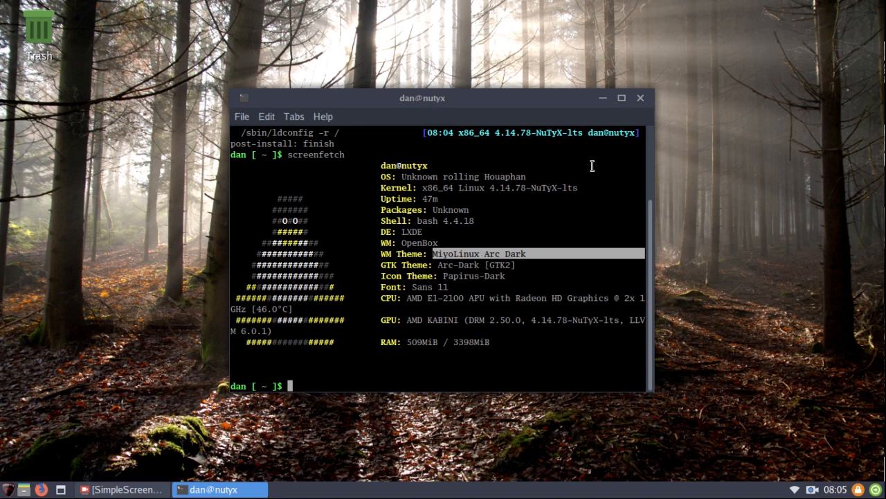
{"action": "mouse_move", "coordinate": [326, 207]}
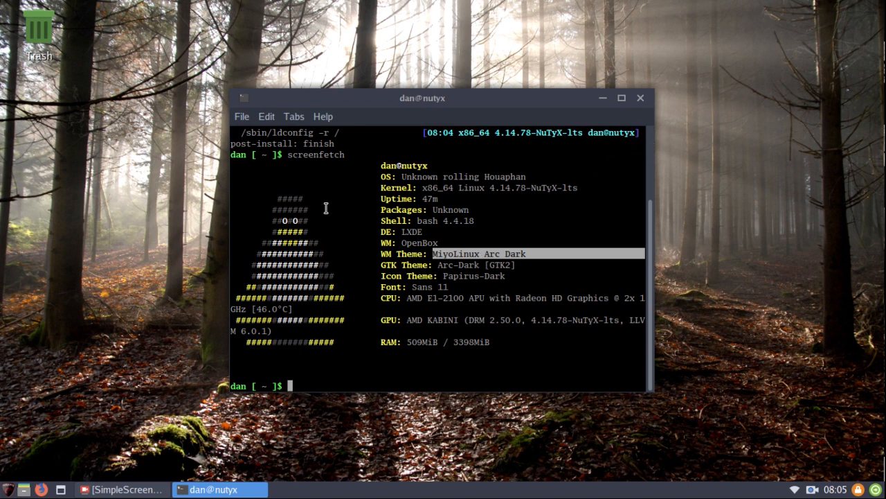
{"action": "mouse_move", "coordinate": [429, 264]}
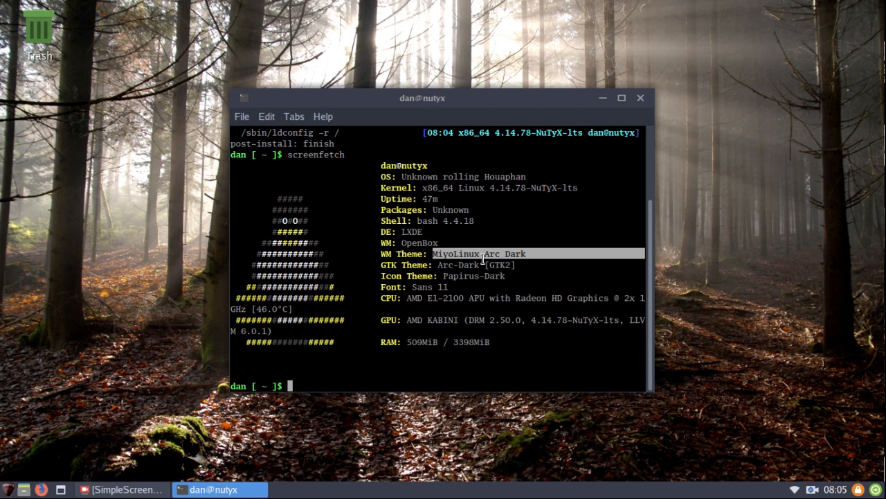
{"action": "type", "text": "cards"}
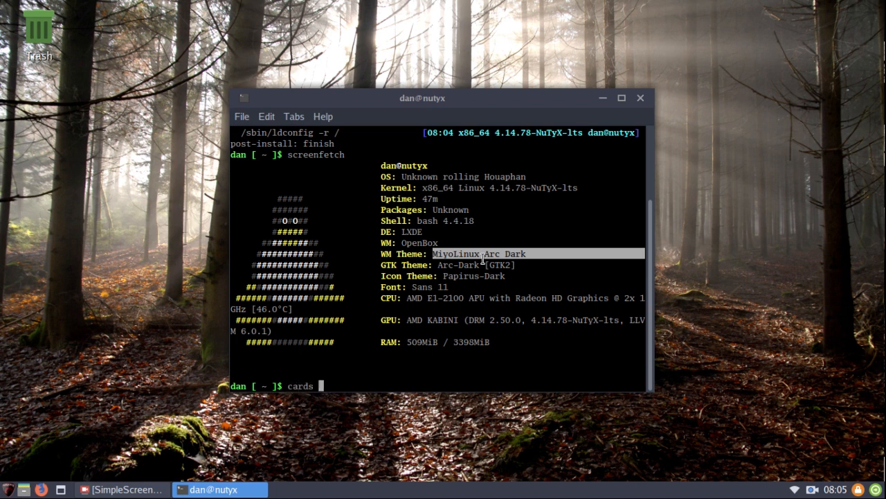
{"action": "key", "text": "Return"}
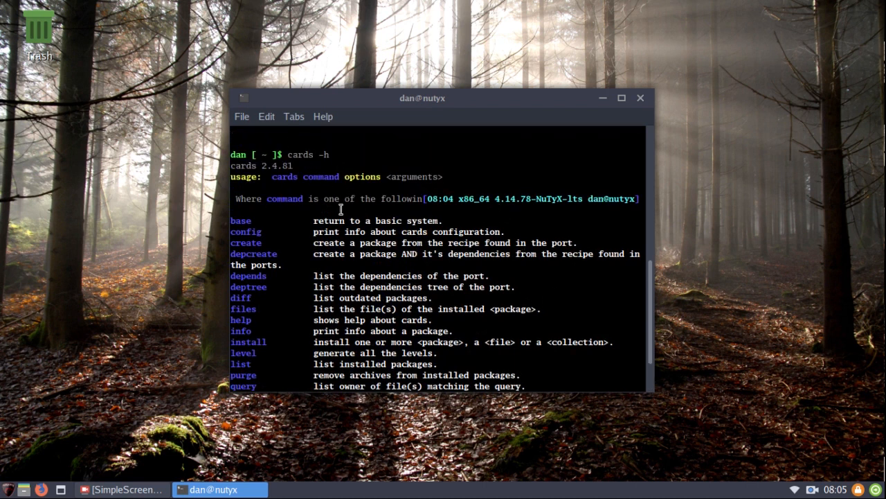
{"action": "scroll", "scroll_direction": "down", "scroll_amount": 3}
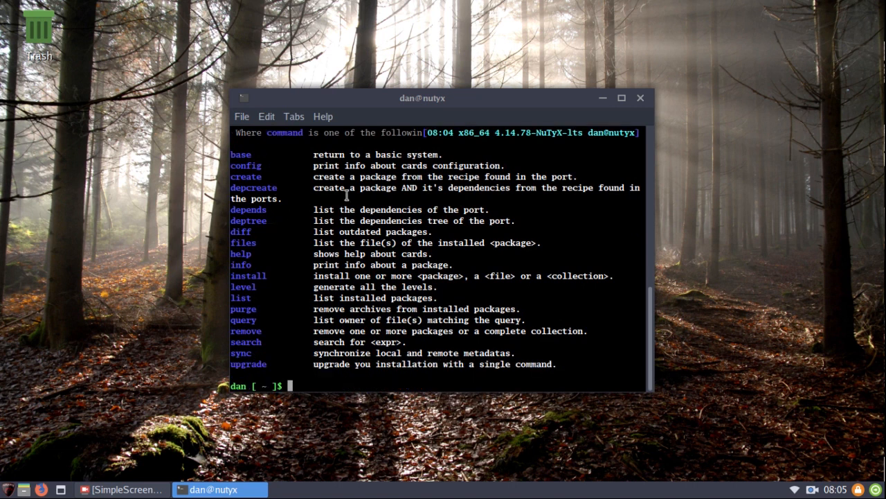
{"action": "mouse_move", "coordinate": [290, 207]}
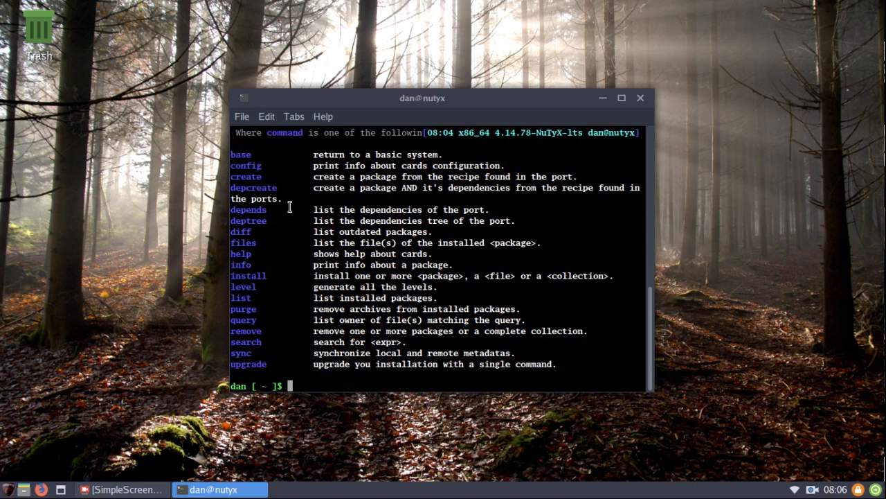
{"action": "mouse_move", "coordinate": [411, 214]}
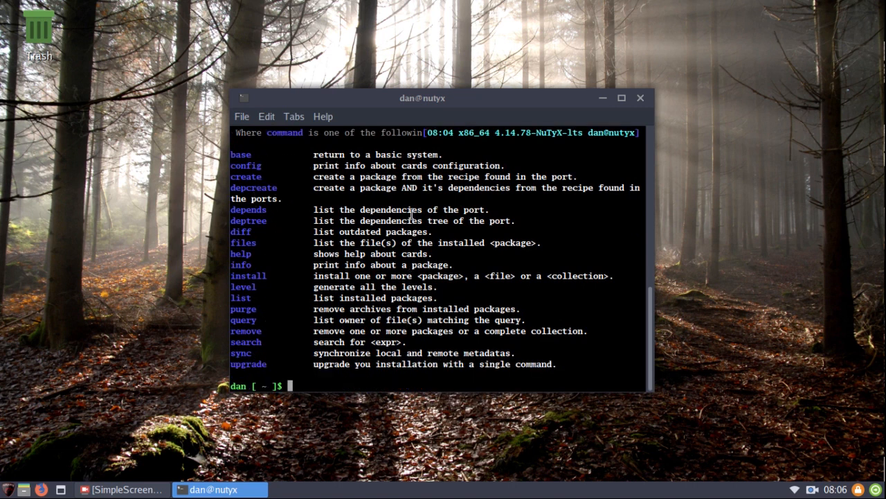
{"action": "mouse_move", "coordinate": [641, 98]}
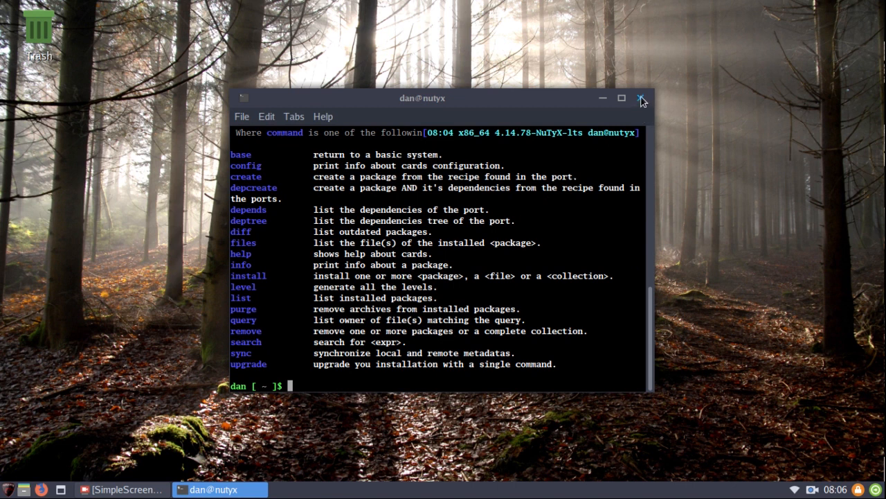
Step: Close the terminal and launch FlCards Package Manager from System Tools
{"action": "left_click", "coordinate": [641, 98]}
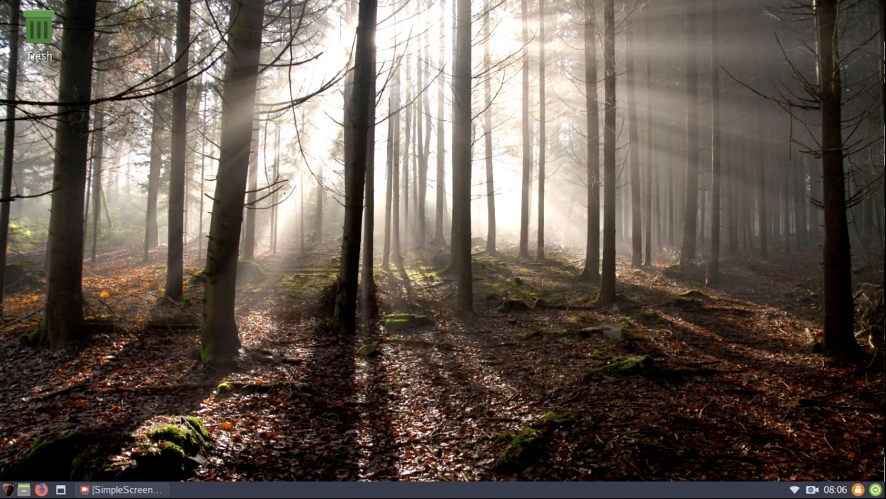
{"action": "left_click", "coordinate": [7, 488]}
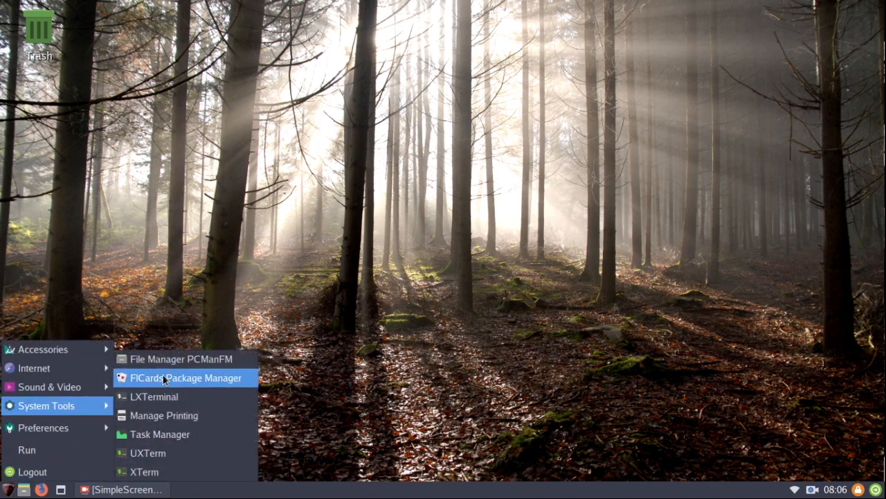
{"action": "left_click", "coordinate": [184, 378]}
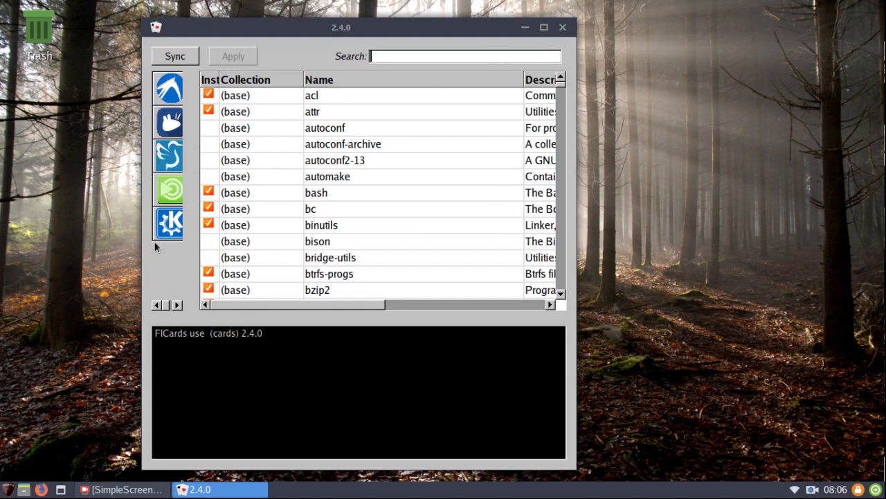
{"action": "mouse_move", "coordinate": [383, 85]}
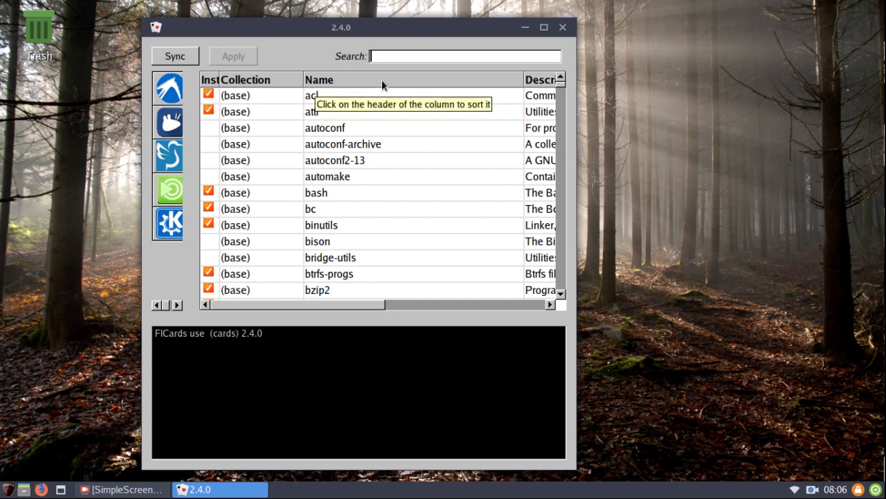
{"action": "mouse_move", "coordinate": [410, 57]}
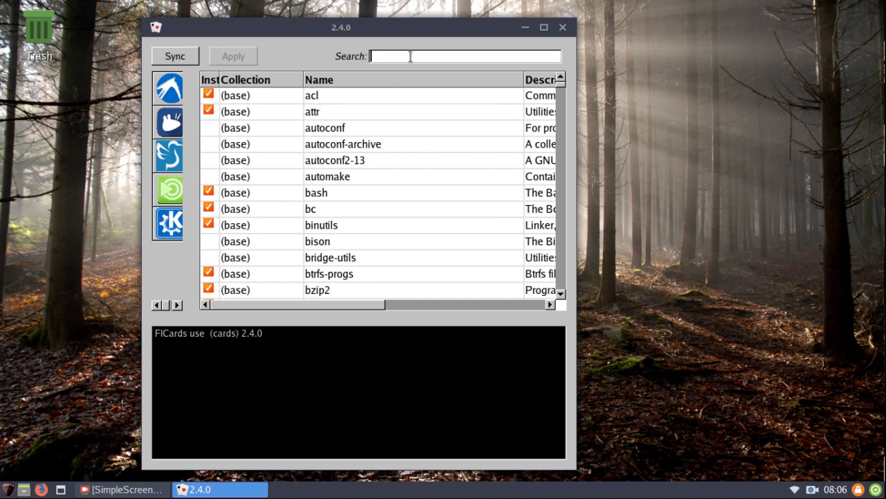
Step: Search 'auda', mark audacious and audacious-plugins for installation and apply the job
{"action": "type", "text": "audaci"}
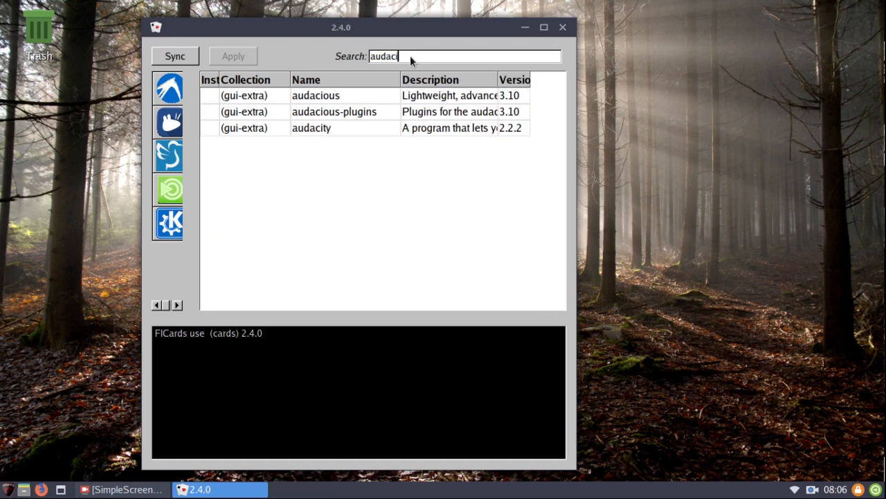
{"action": "right_click", "coordinate": [316, 95]}
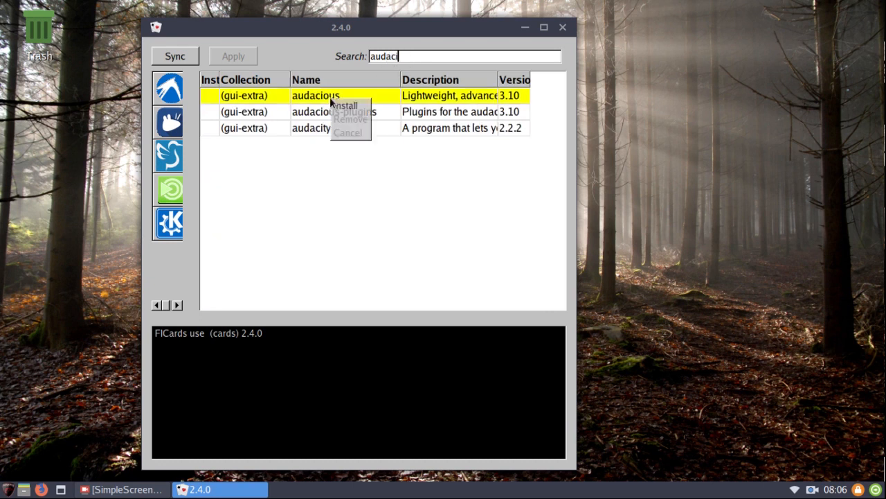
{"action": "left_click", "coordinate": [344, 105]}
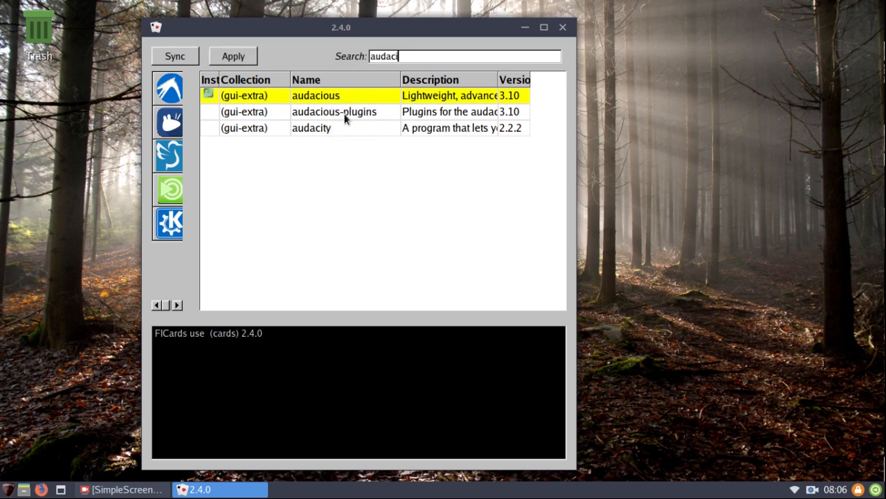
{"action": "left_click", "coordinate": [334, 112]}
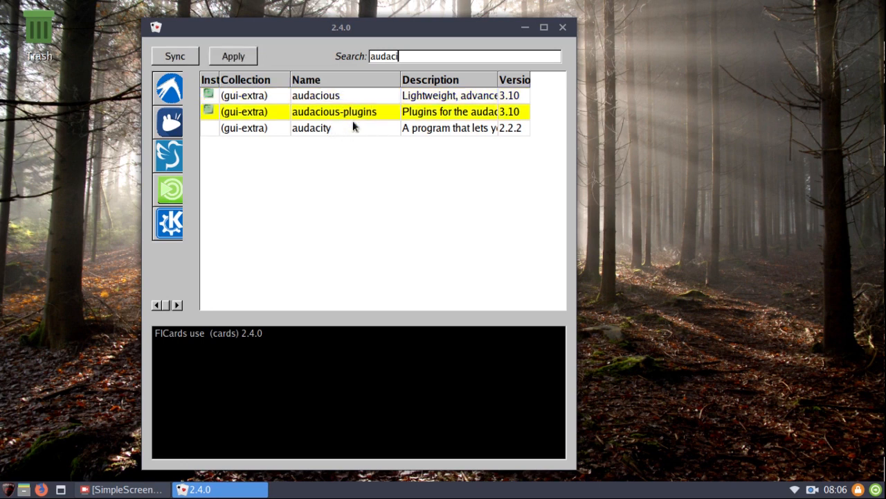
{"action": "left_click", "coordinate": [233, 56]}
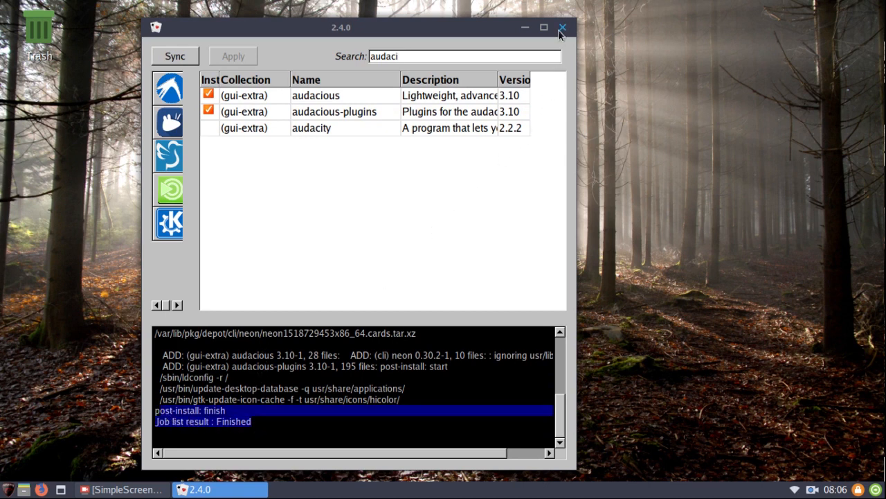
Step: Close FlCards after the job finishes and bring up the application menu
{"action": "left_click", "coordinate": [562, 27]}
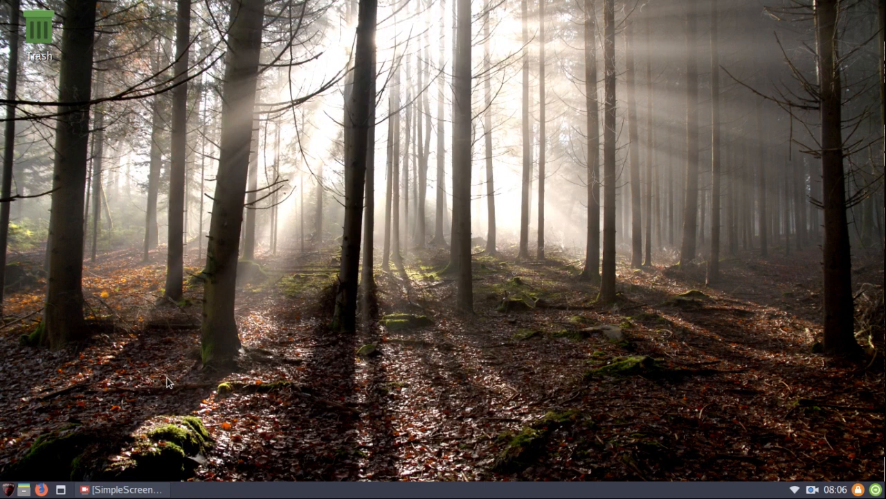
{"action": "mouse_move", "coordinate": [175, 378]}
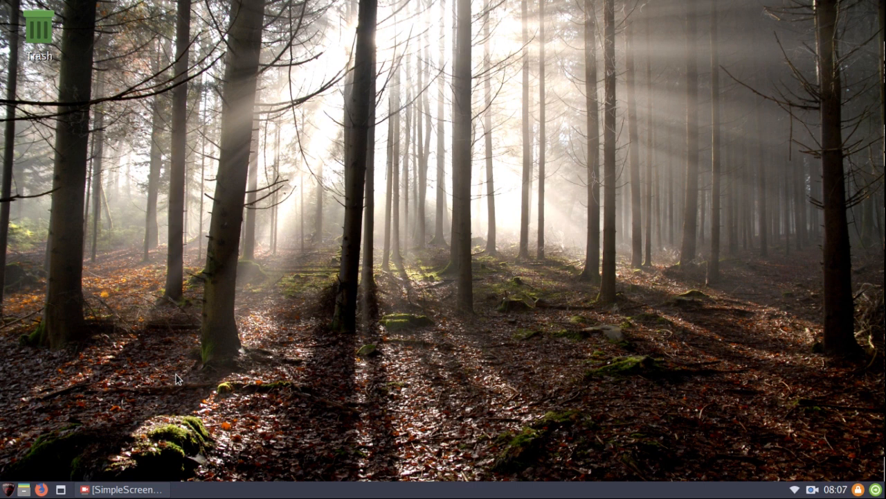
{"action": "mouse_move", "coordinate": [114, 367]}
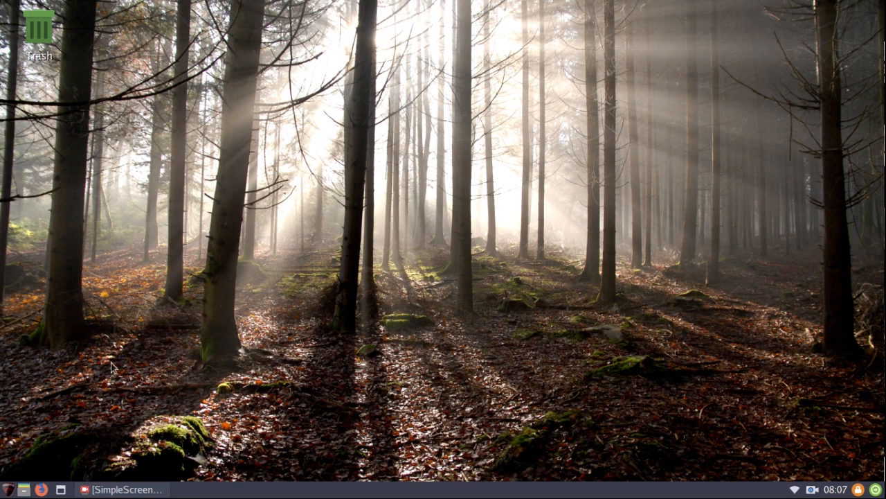
{"action": "mouse_move", "coordinate": [45, 430]}
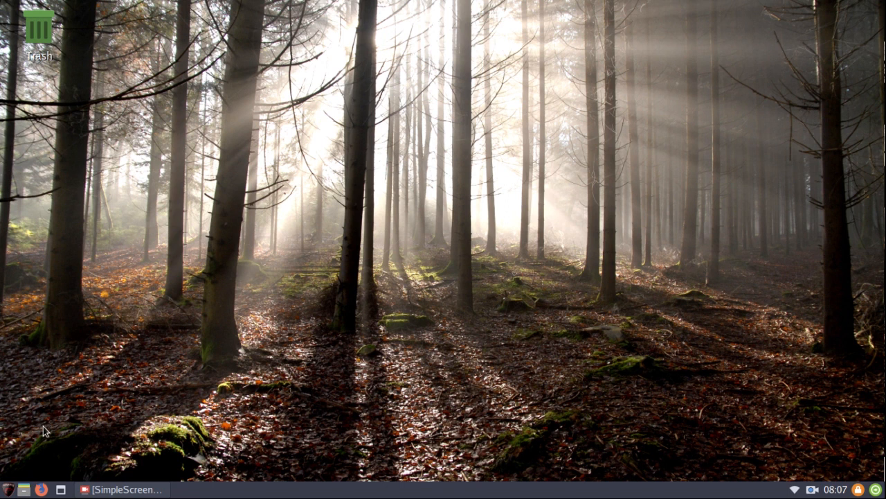
{"action": "mouse_move", "coordinate": [227, 383]}
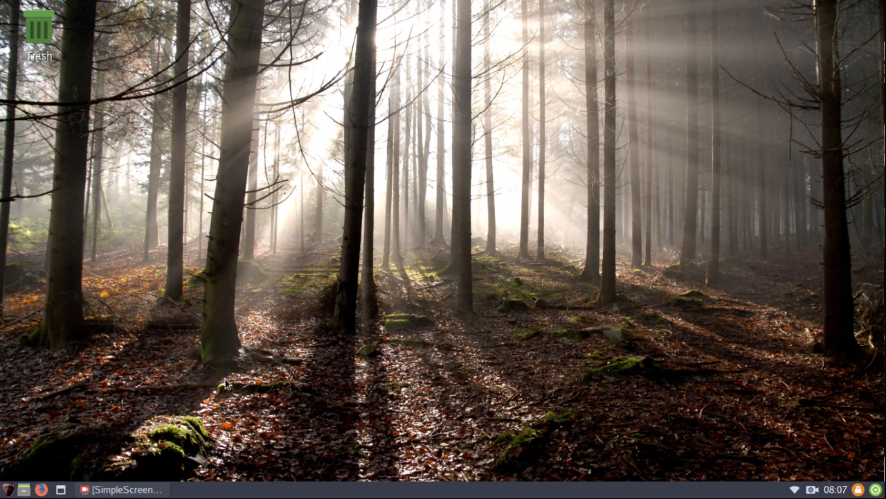
{"action": "mouse_move", "coordinate": [184, 389]}
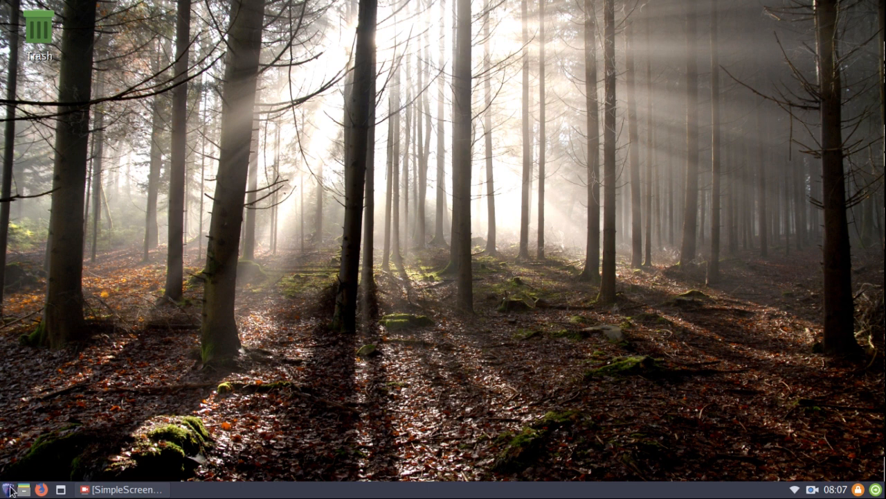
{"action": "left_click", "coordinate": [7, 489]}
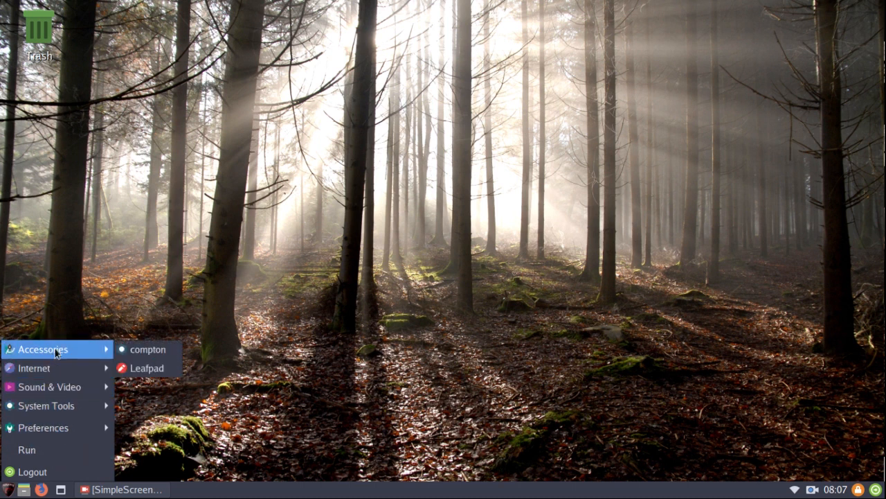
{"action": "mouse_move", "coordinate": [33, 367]}
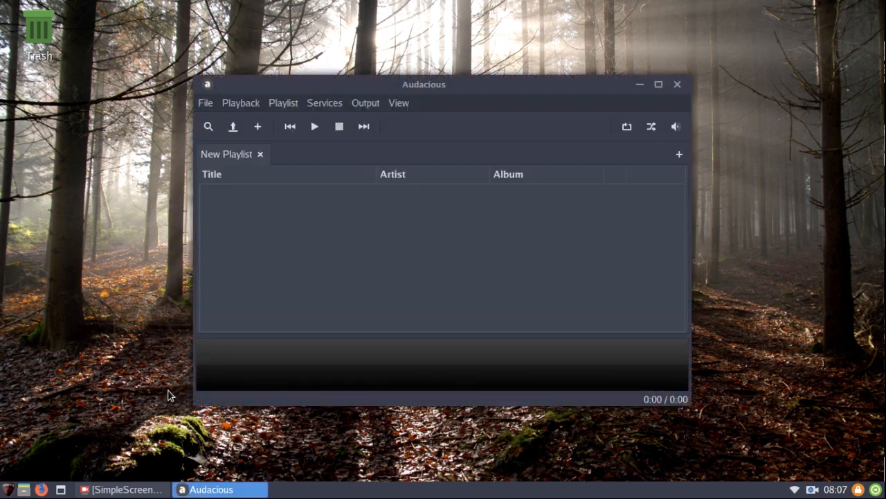
{"action": "mouse_move", "coordinate": [590, 119]}
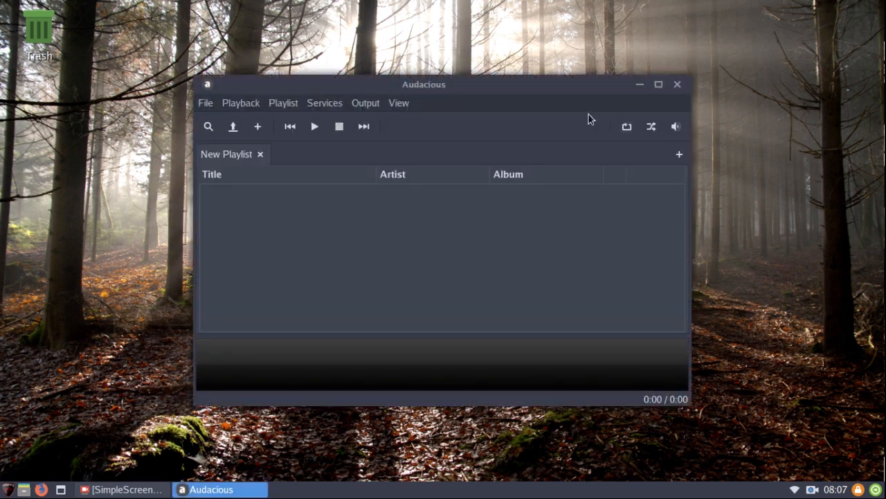
{"action": "mouse_move", "coordinate": [424, 156]}
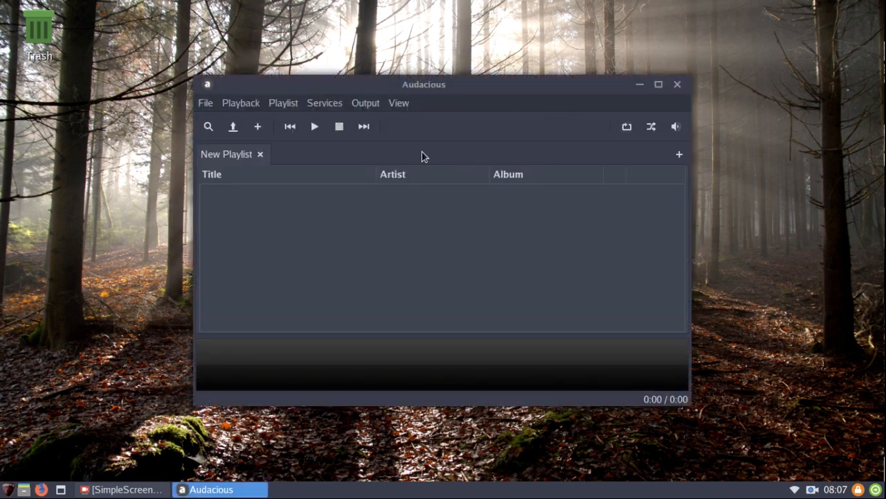
{"action": "mouse_move", "coordinate": [677, 84]}
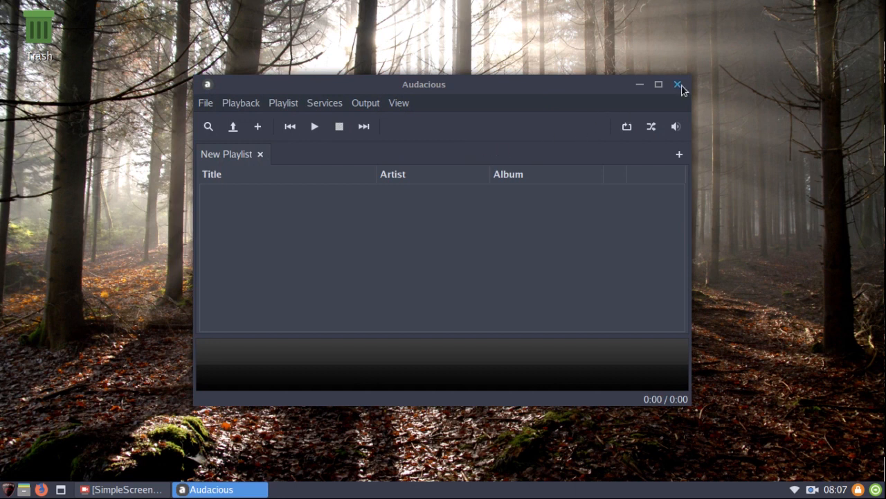
{"action": "left_click", "coordinate": [677, 84]}
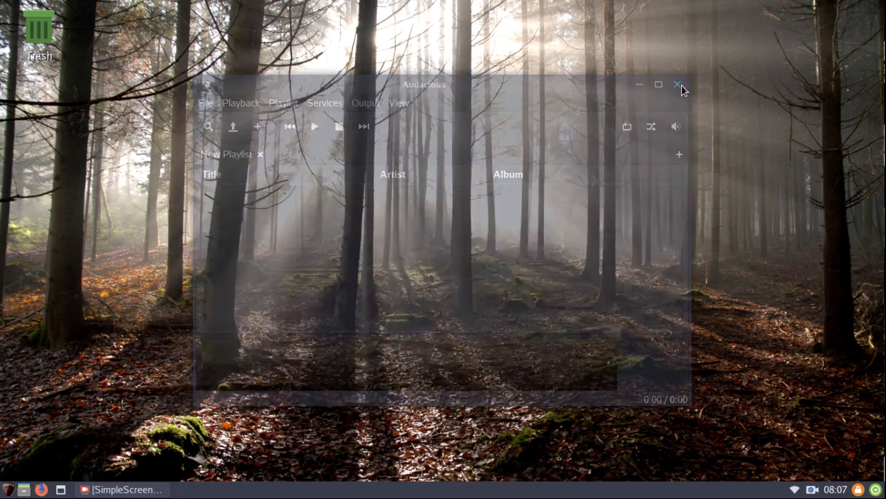
{"action": "left_click", "coordinate": [678, 83]}
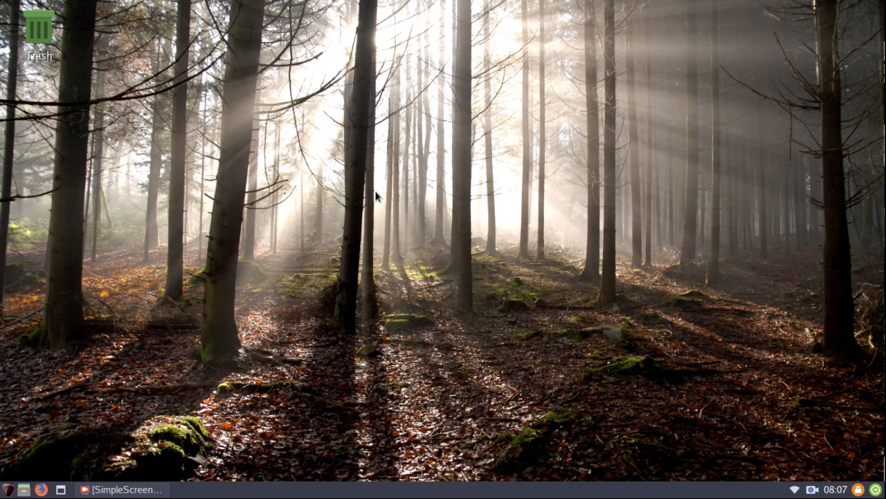
{"action": "mouse_move", "coordinate": [211, 270]}
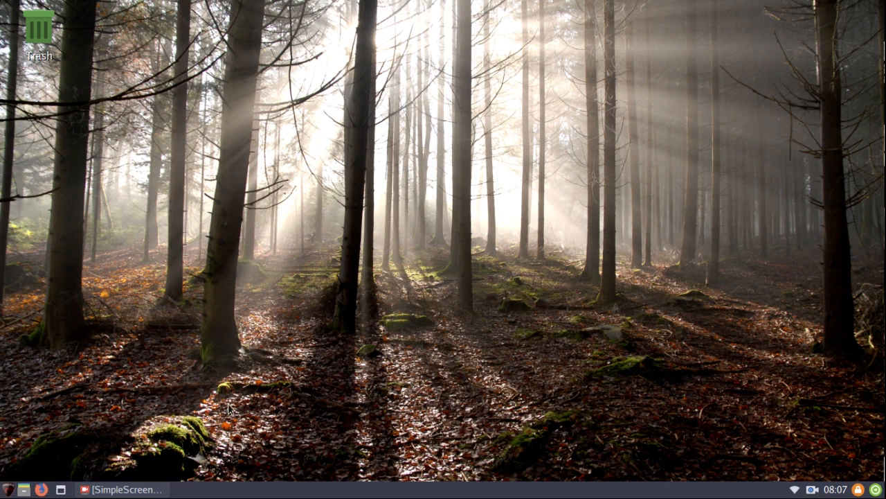
Step: Launch Firefox and load nutyx.org/en/install from the Top Sites tile
{"action": "left_click", "coordinate": [43, 489]}
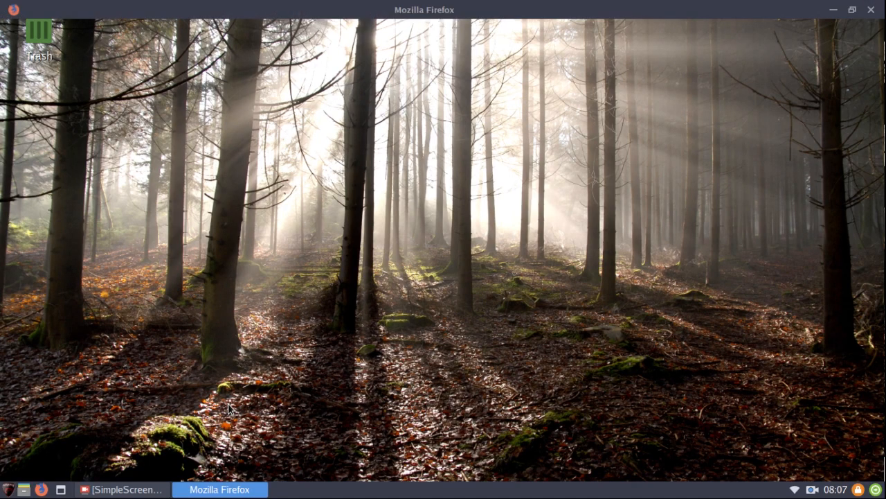
{"action": "left_click", "coordinate": [219, 489]}
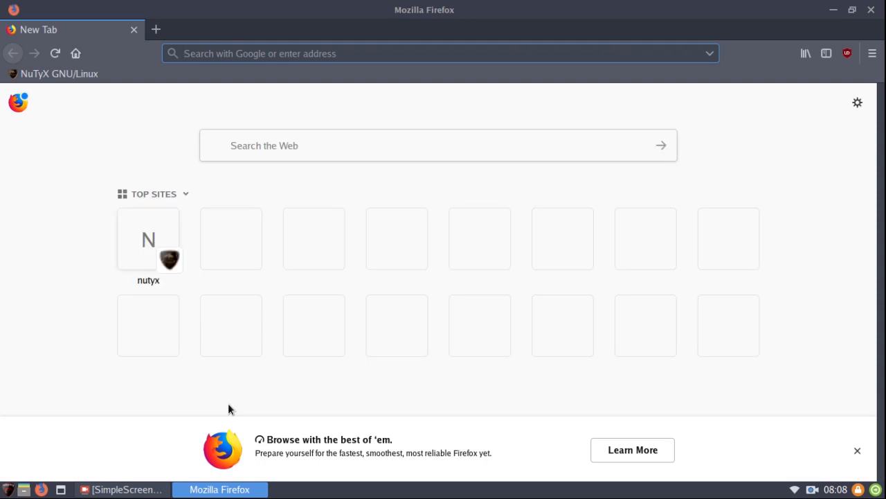
{"action": "mouse_move", "coordinate": [151, 229]}
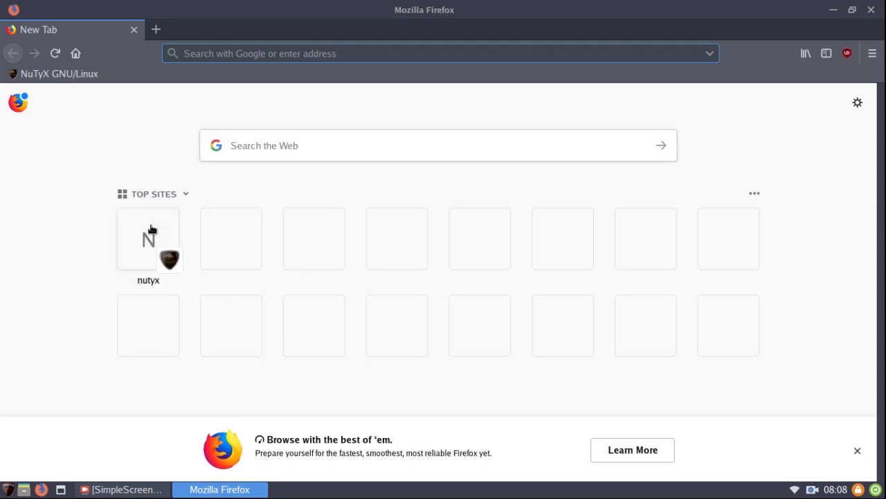
{"action": "mouse_move", "coordinate": [149, 237]}
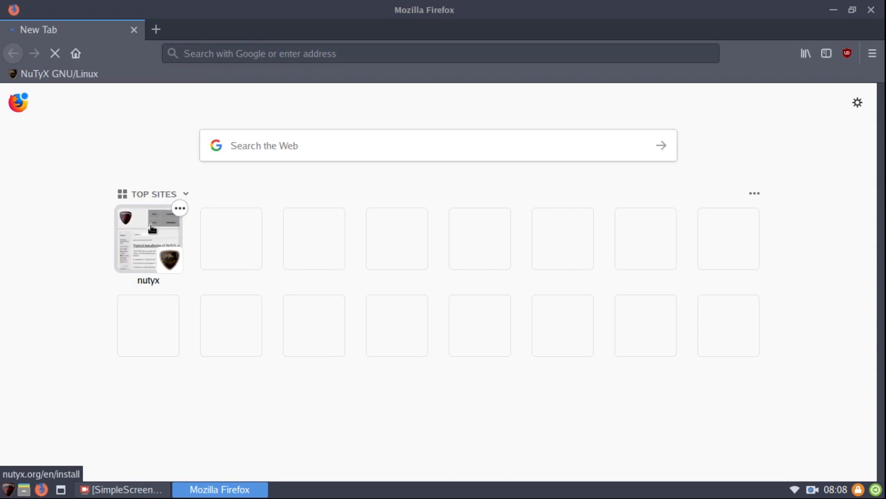
{"action": "left_click", "coordinate": [149, 238]}
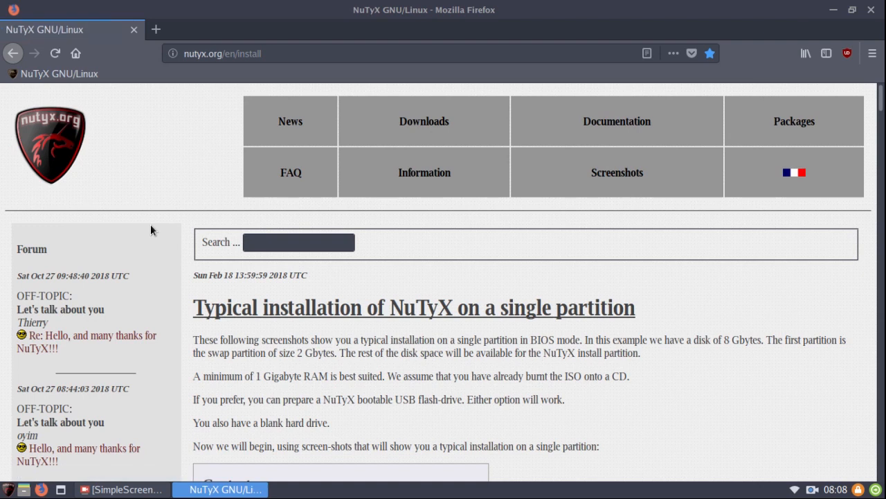
{"action": "mouse_move", "coordinate": [781, 321]}
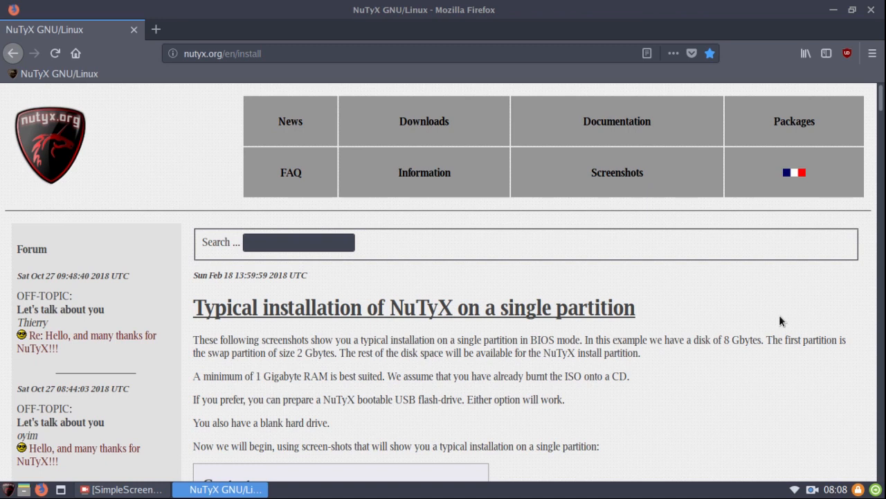
{"action": "mouse_move", "coordinate": [435, 340]}
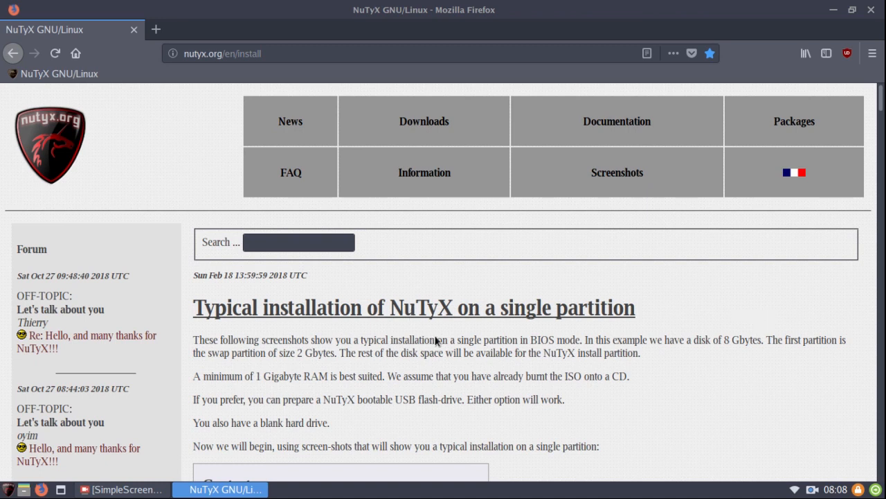
Step: Scroll the install guide past the Contents box to the boot-up and cfdisk partitioning screenshots
{"action": "scroll", "scroll_direction": "down", "scroll_amount": 3}
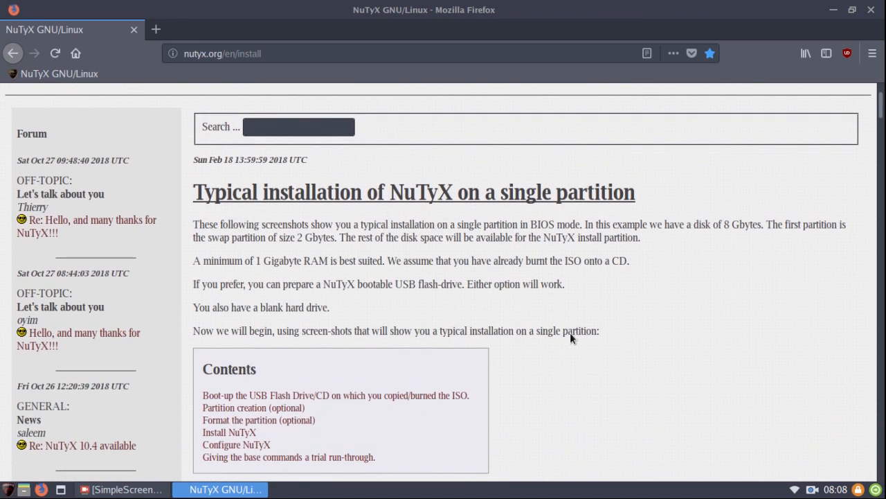
{"action": "scroll", "scroll_direction": "down", "scroll_amount": 3}
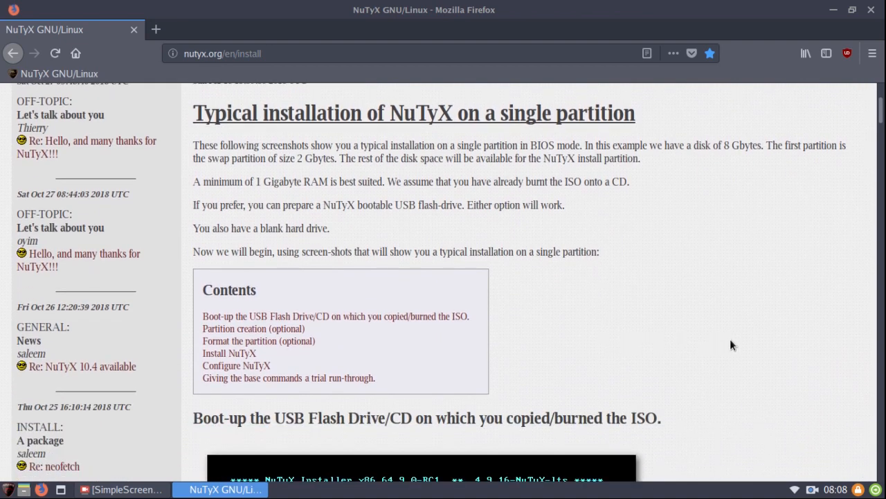
{"action": "scroll", "scroll_direction": "down", "scroll_amount": 3}
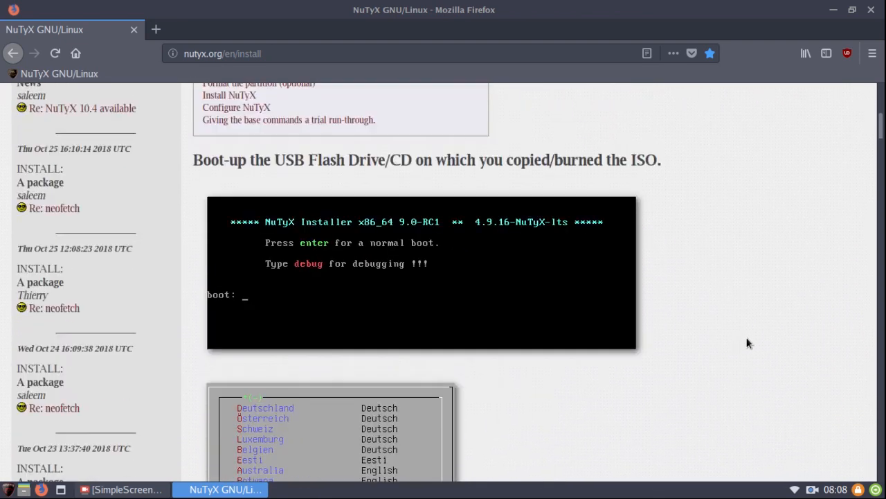
{"action": "scroll", "scroll_direction": "up", "scroll_amount": 3}
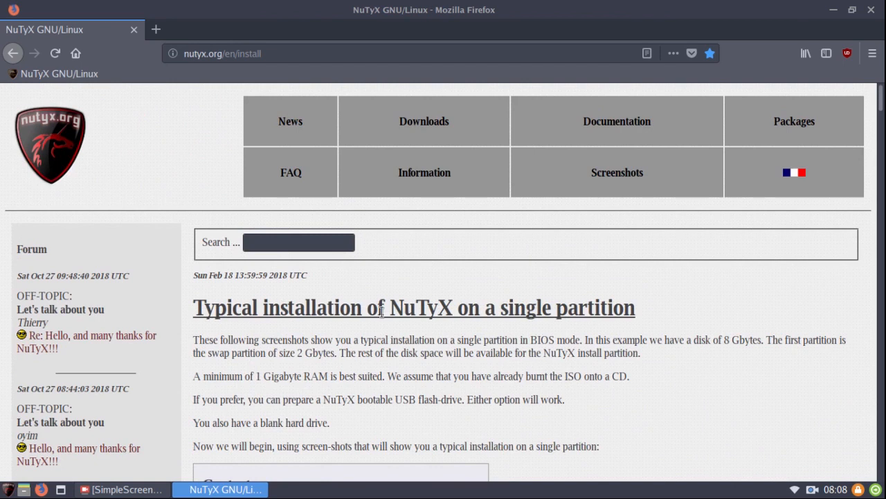
{"action": "mouse_move", "coordinate": [696, 364]}
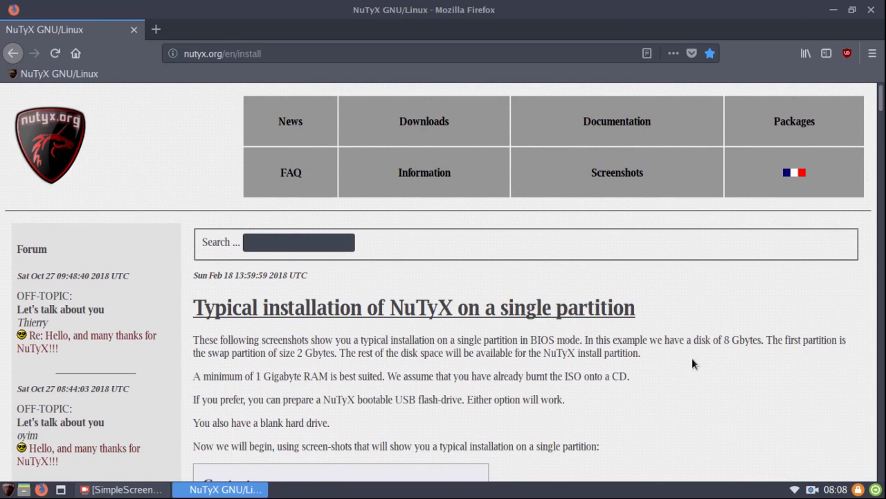
{"action": "mouse_move", "coordinate": [700, 365]}
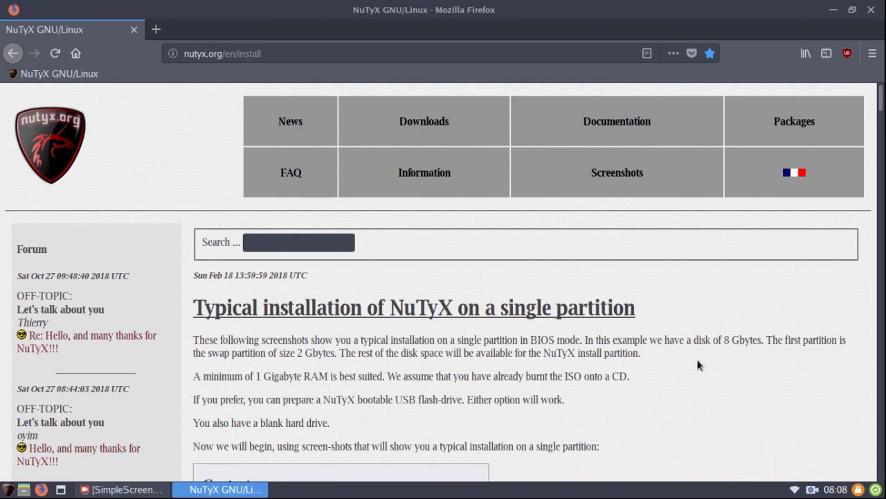
{"action": "scroll", "scroll_direction": "down", "scroll_amount": 3}
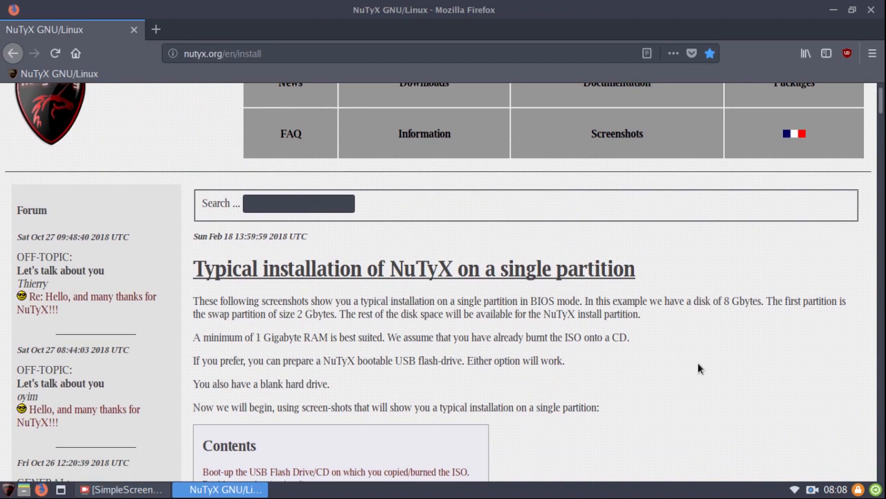
{"action": "mouse_move", "coordinate": [720, 346]}
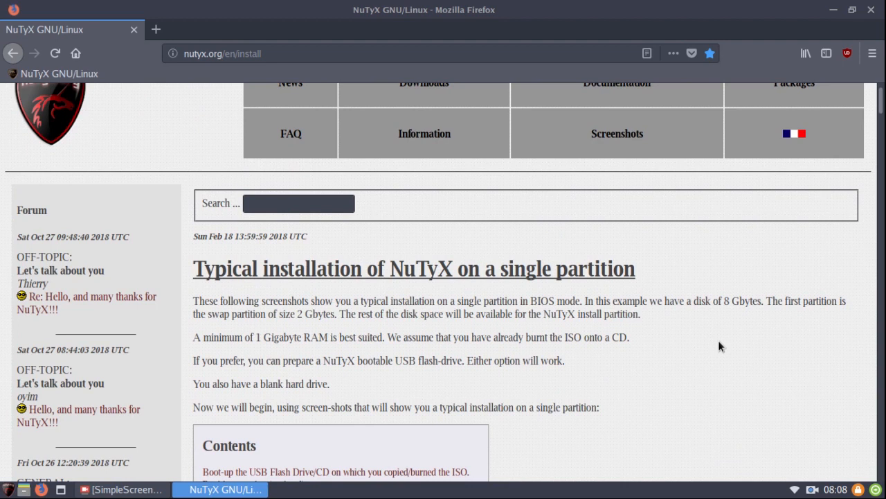
{"action": "scroll", "scroll_direction": "up", "scroll_amount": 3}
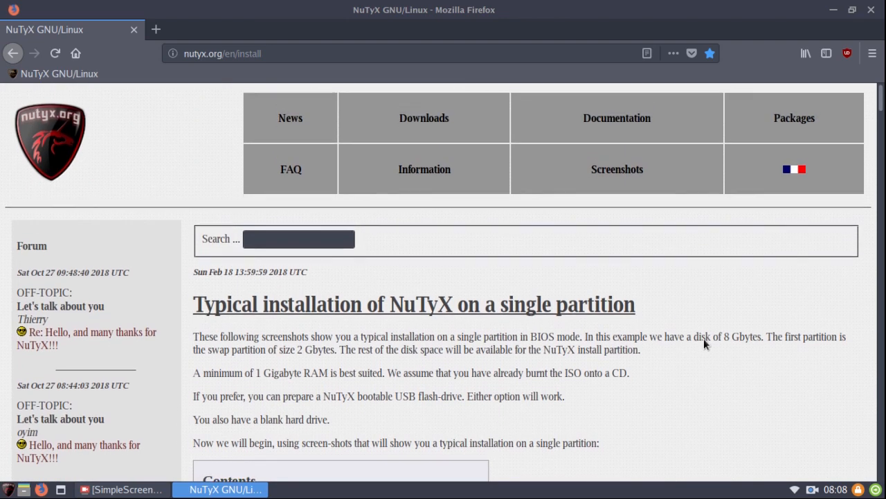
{"action": "scroll", "scroll_direction": "down", "scroll_amount": 3}
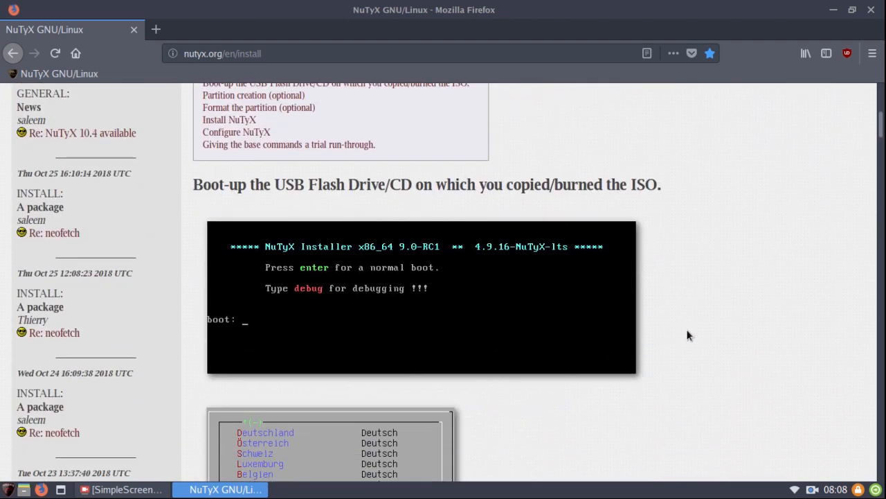
{"action": "scroll", "scroll_direction": "down", "scroll_amount": 3}
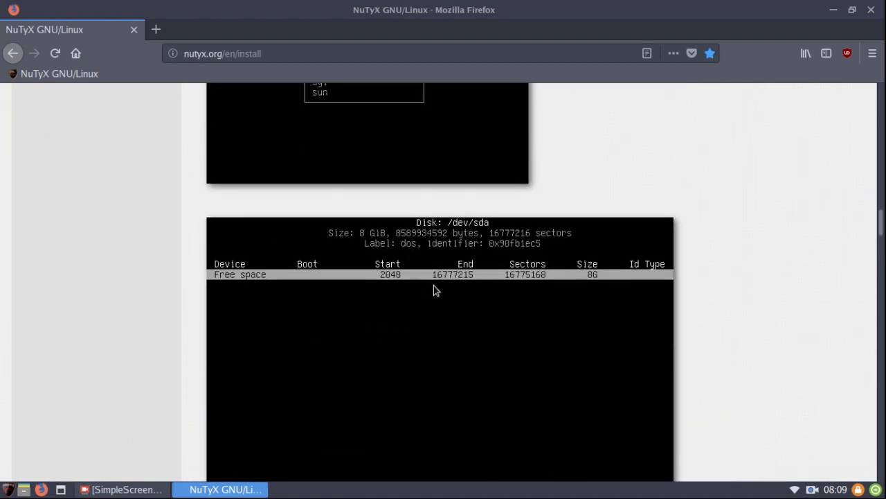
Step: Scroll back toward the guide's introduction, then down again into the installer screenshots
{"action": "scroll", "scroll_direction": "up", "scroll_amount": 3}
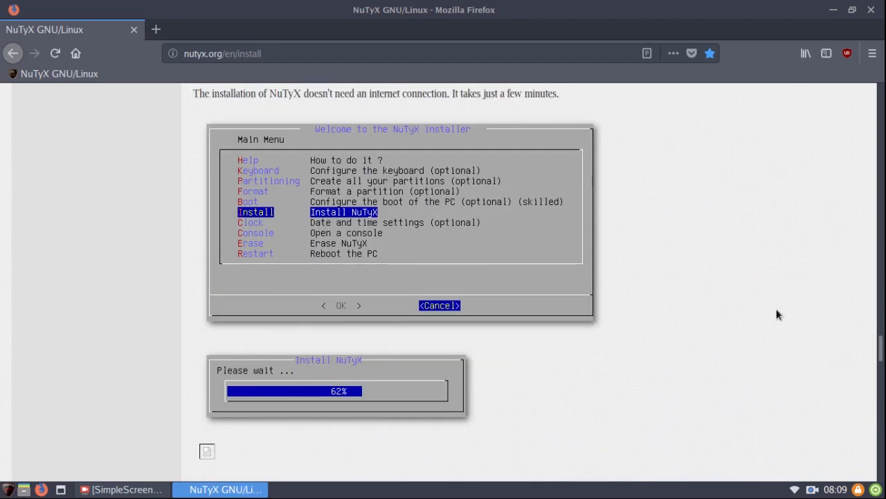
{"action": "mouse_move", "coordinate": [780, 312]}
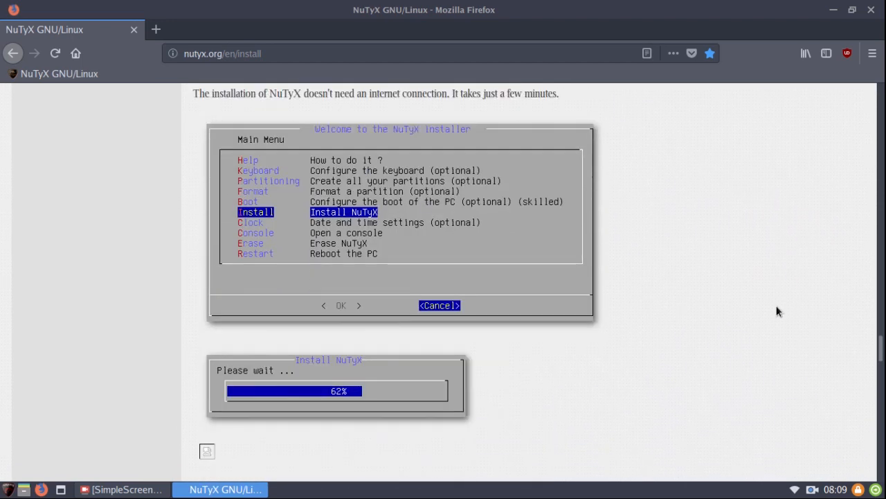
{"action": "mouse_move", "coordinate": [696, 341]}
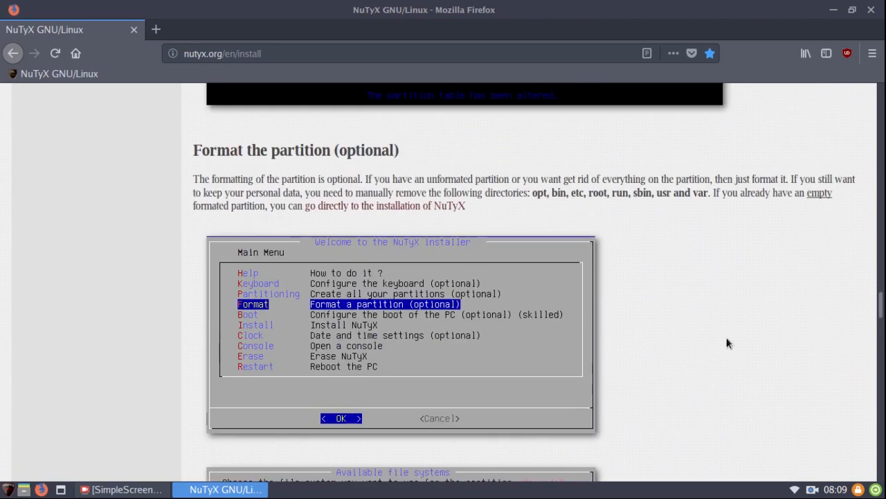
{"action": "scroll", "scroll_direction": "up", "scroll_amount": 3}
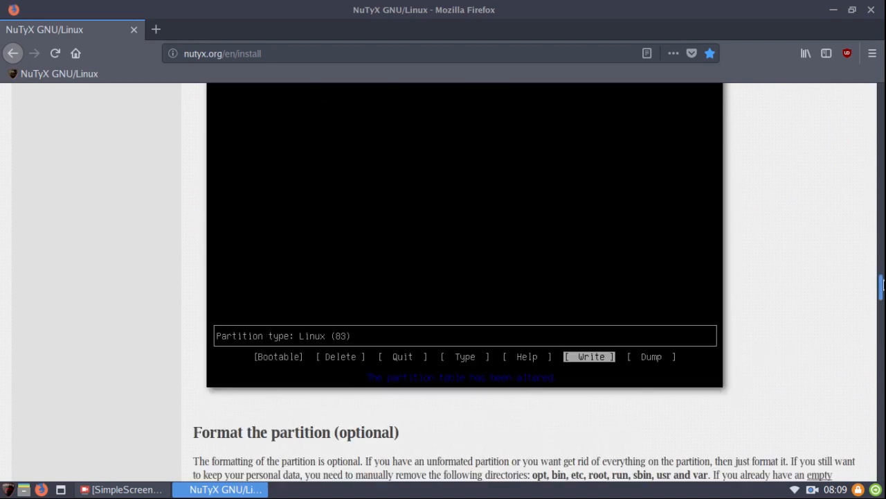
{"action": "scroll", "scroll_direction": "up", "scroll_amount": 3}
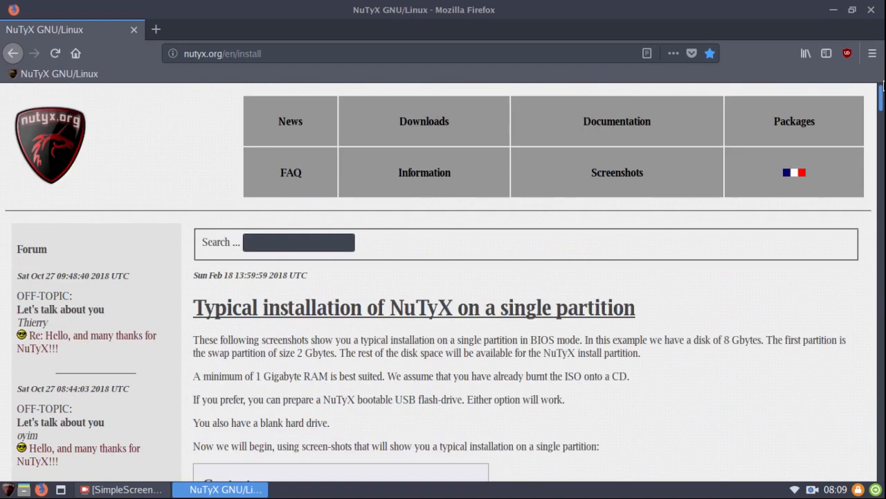
{"action": "mouse_move", "coordinate": [710, 311]}
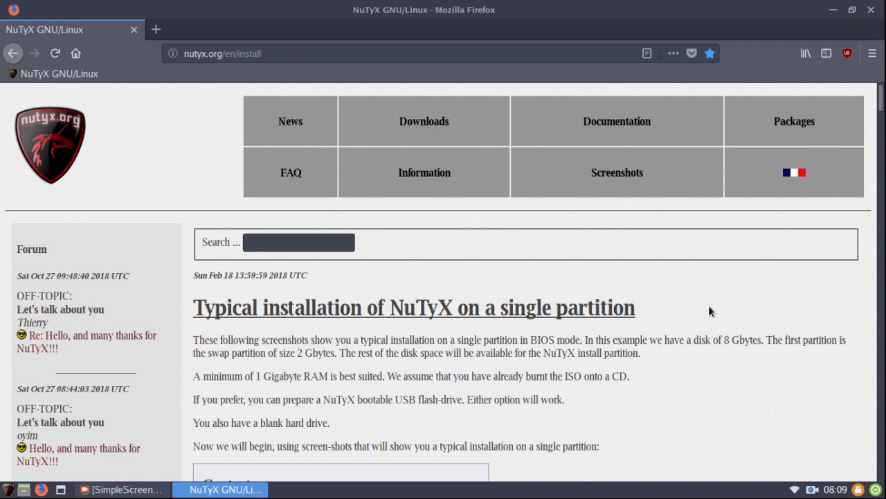
{"action": "mouse_move", "coordinate": [725, 391]}
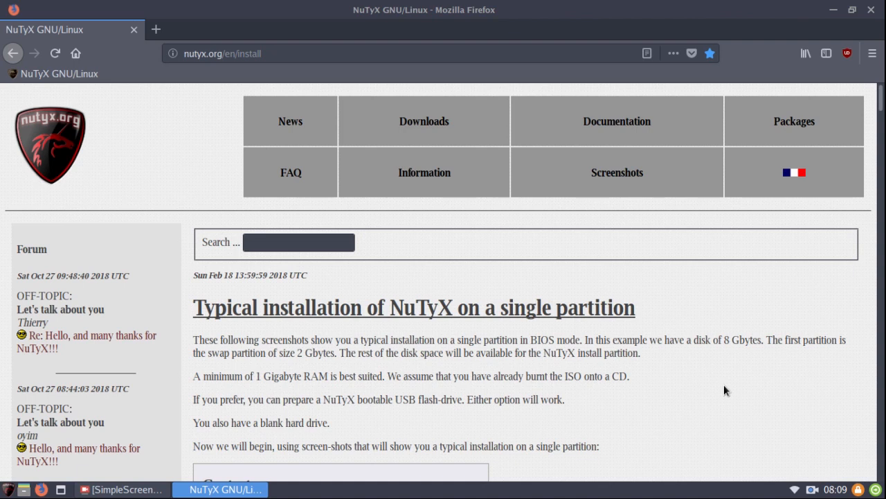
{"action": "mouse_move", "coordinate": [686, 310]}
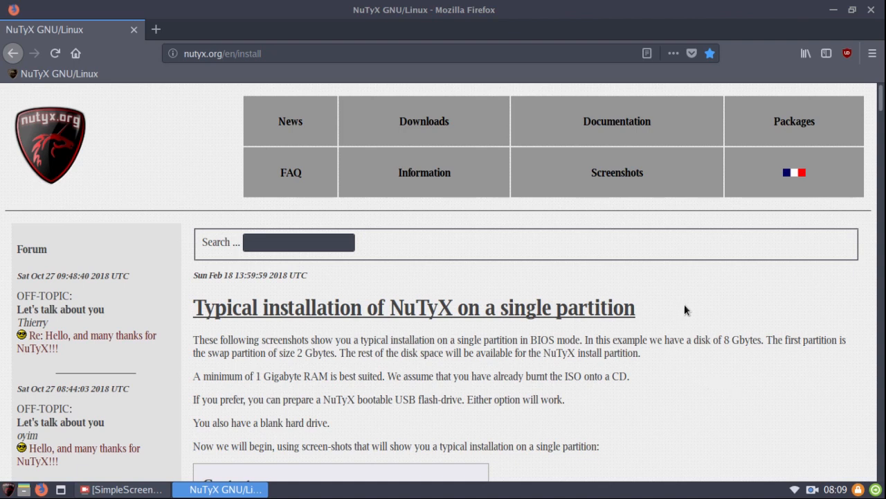
{"action": "mouse_move", "coordinate": [732, 278]}
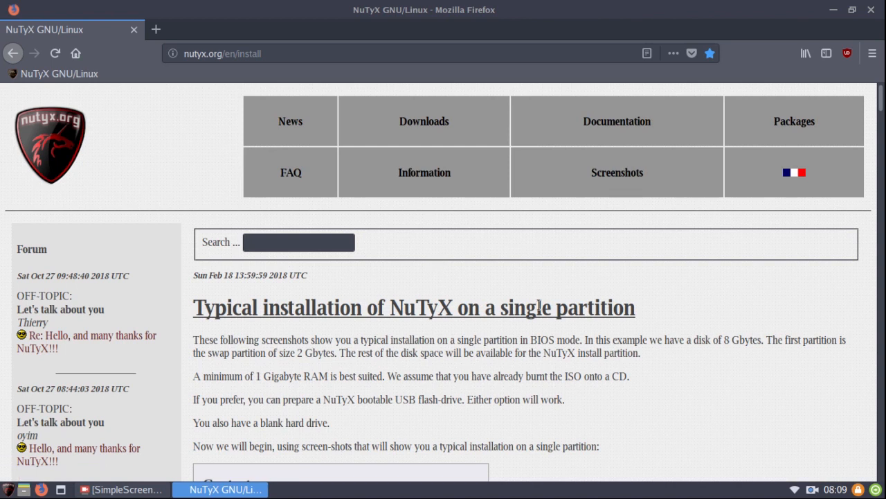
{"action": "scroll", "scroll_direction": "down", "scroll_amount": 3}
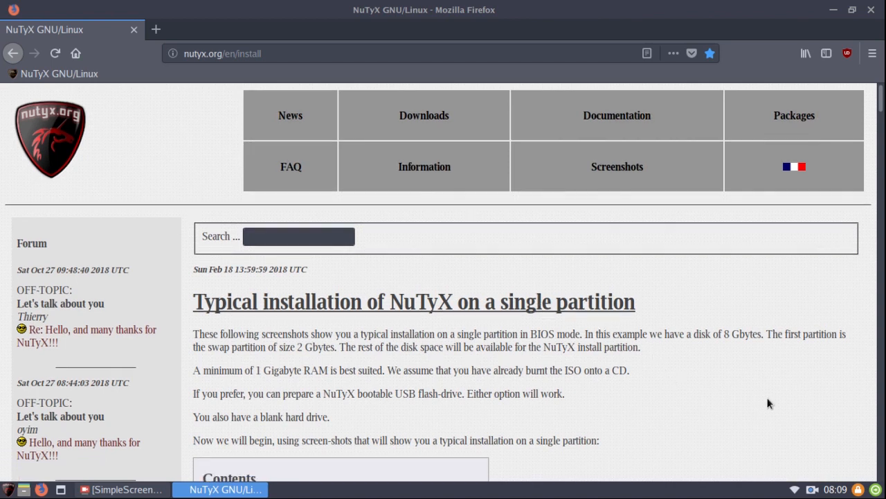
{"action": "scroll", "scroll_direction": "down", "scroll_amount": 3}
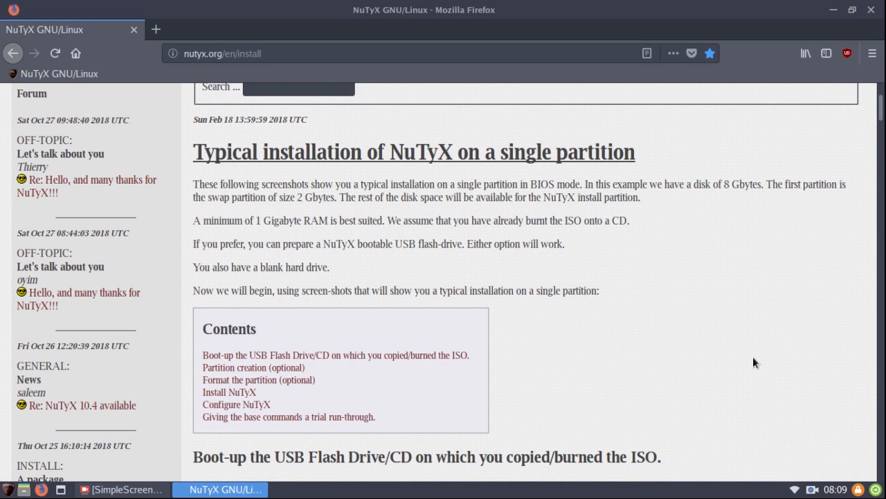
{"action": "scroll", "scroll_direction": "up", "scroll_amount": 3}
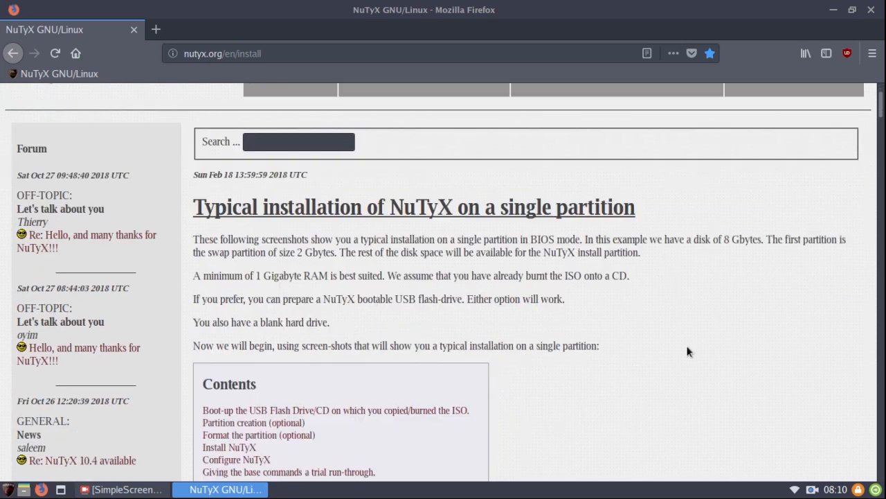
{"action": "scroll", "scroll_direction": "down", "scroll_amount": 3}
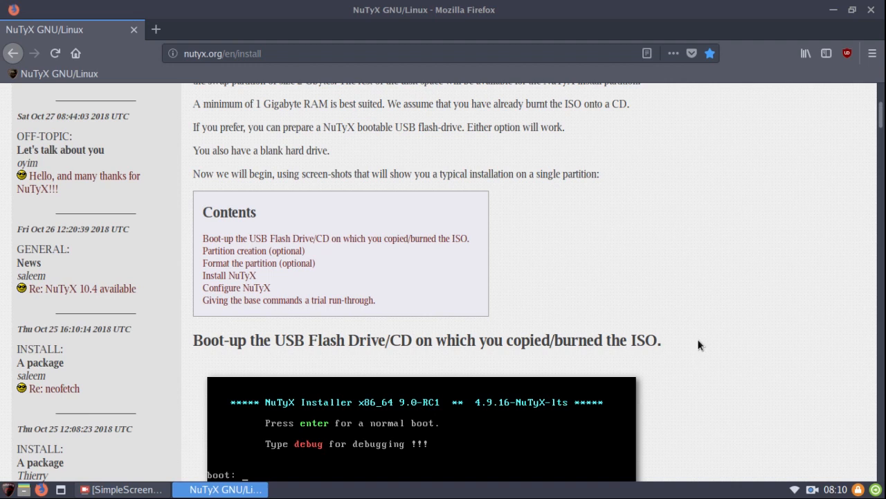
{"action": "mouse_move", "coordinate": [715, 330]}
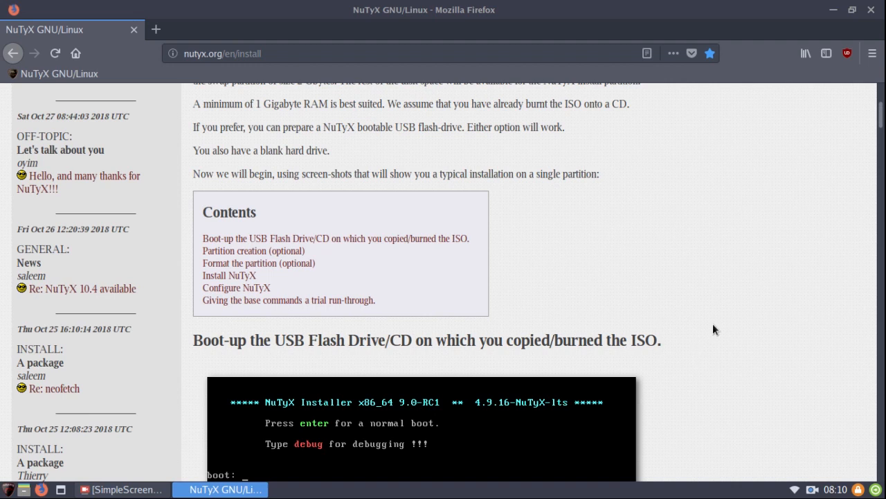
Step: Continue through the installer screenshots and return to the Contents box near the top
{"action": "scroll", "scroll_direction": "down", "scroll_amount": 3}
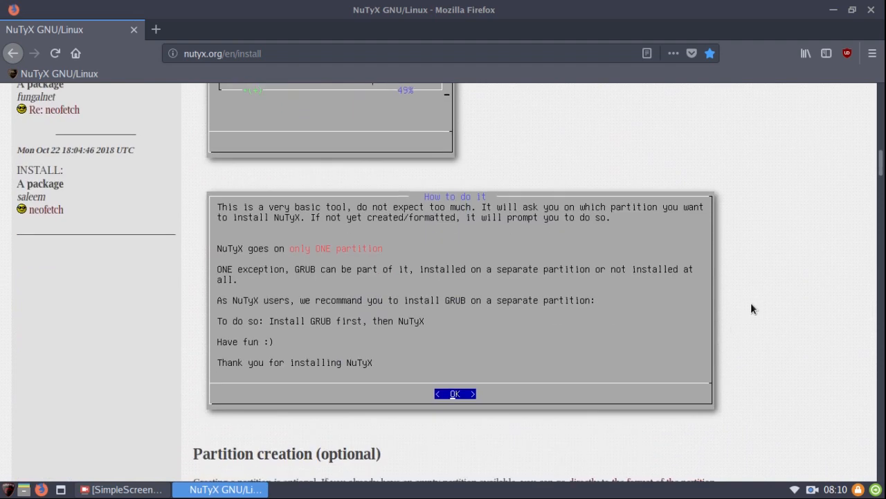
{"action": "scroll", "scroll_direction": "down", "scroll_amount": 3}
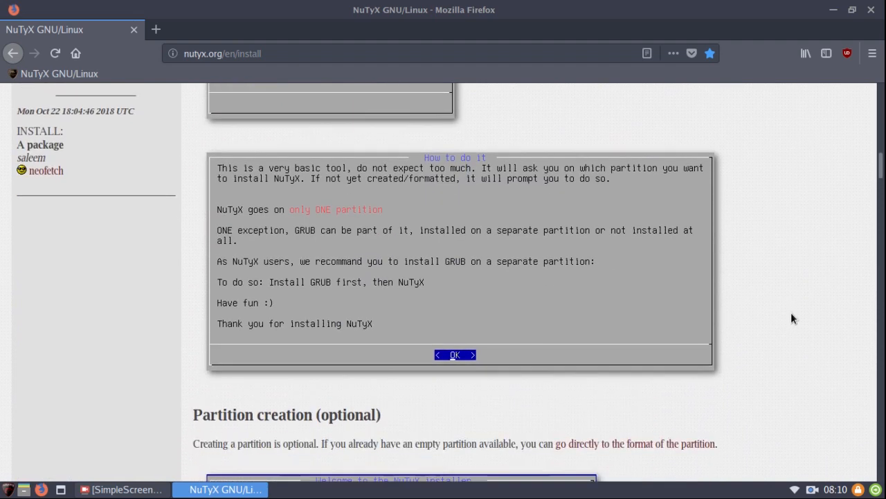
{"action": "scroll", "scroll_direction": "down", "scroll_amount": 3}
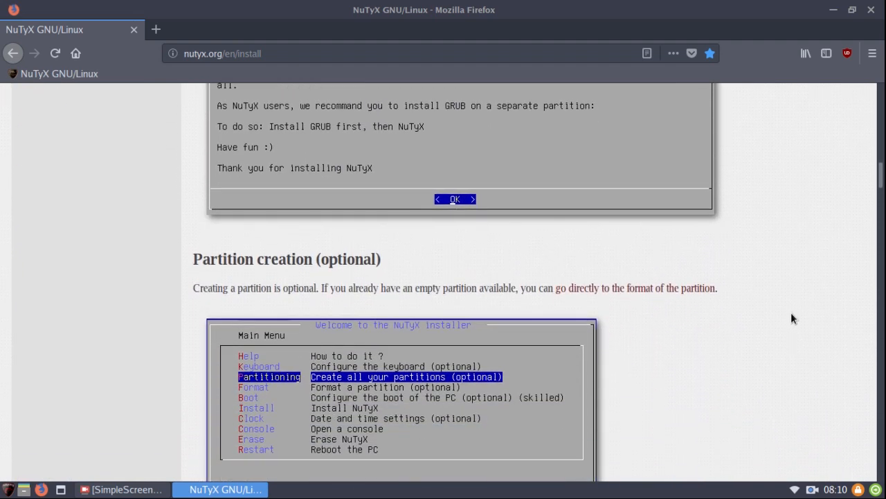
{"action": "mouse_move", "coordinate": [668, 349]}
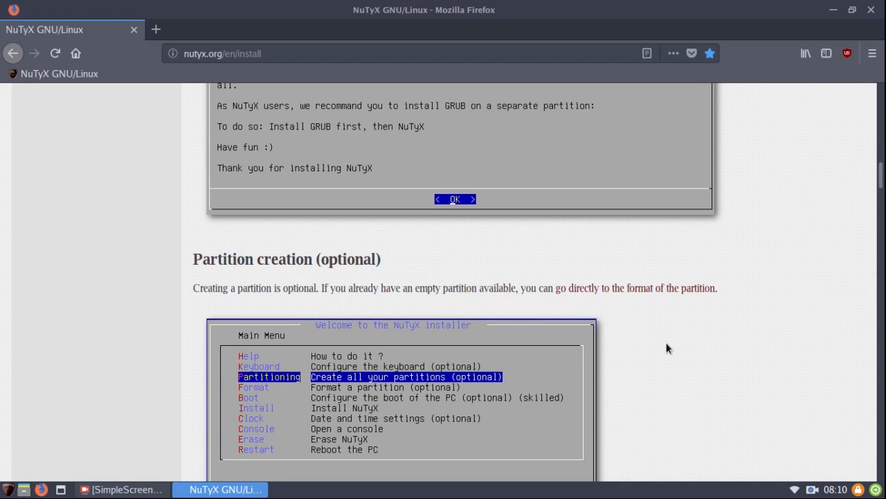
{"action": "scroll", "scroll_direction": "up", "scroll_amount": 3}
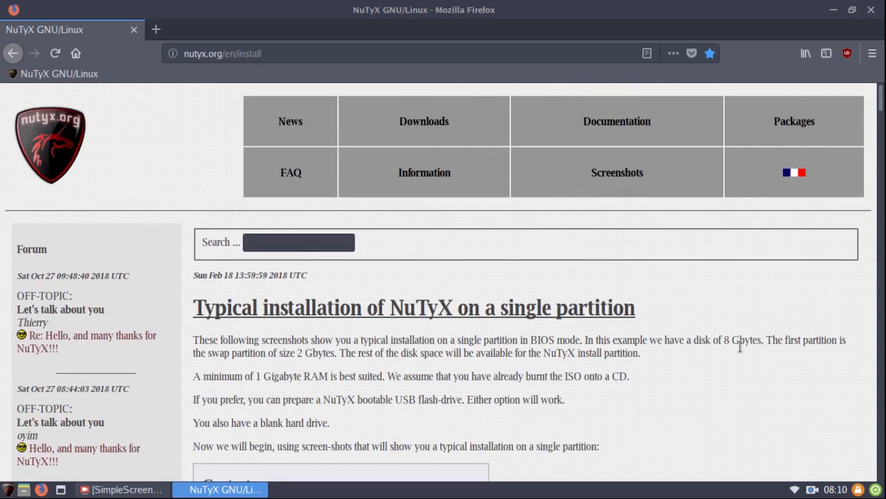
{"action": "mouse_move", "coordinate": [2, 291]}
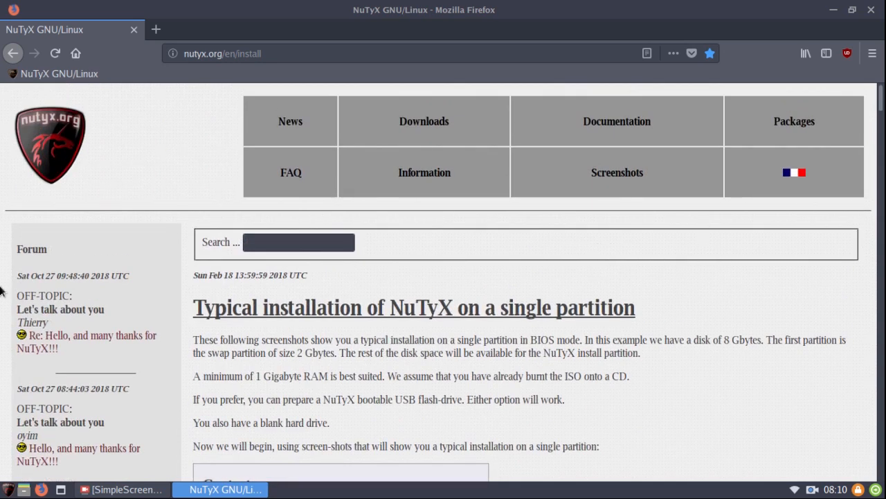
{"action": "mouse_move", "coordinate": [96, 365]}
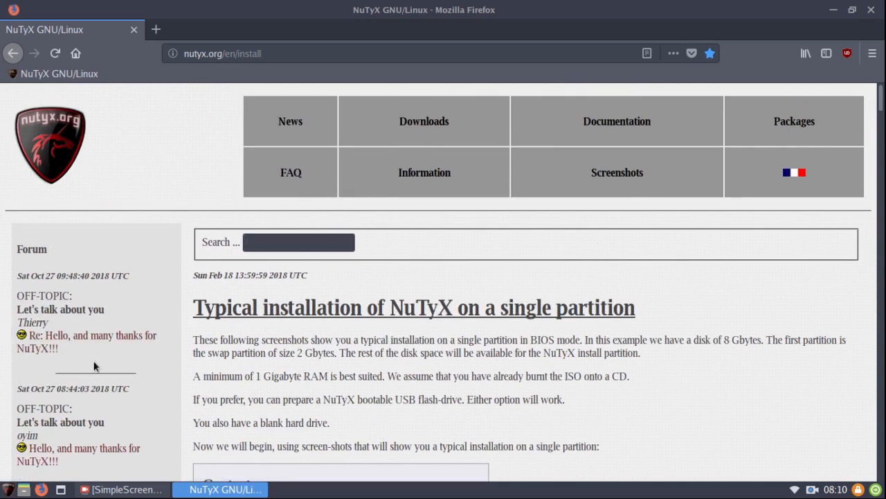
{"action": "scroll", "scroll_direction": "down", "scroll_amount": 3}
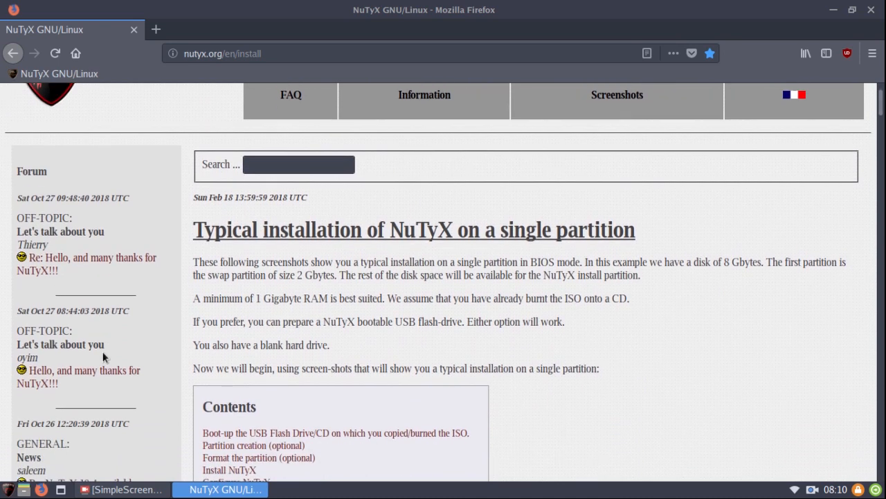
{"action": "scroll", "scroll_direction": "down", "scroll_amount": 3}
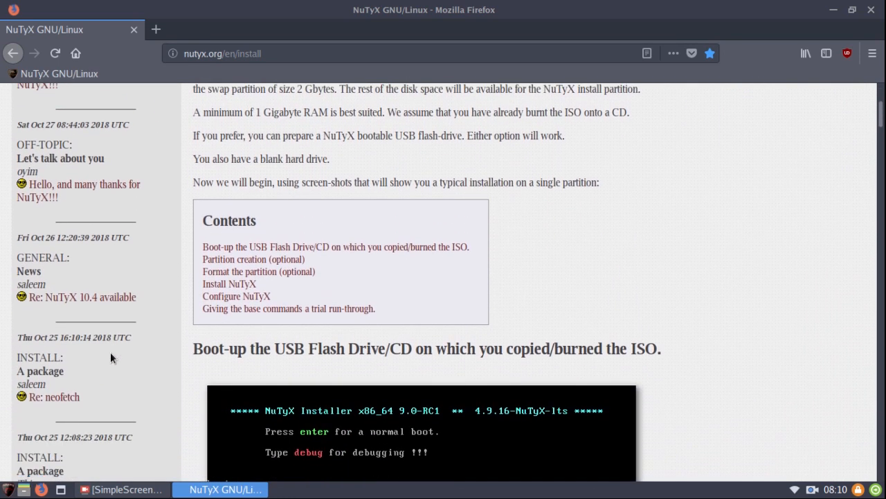
Step: Load the 'Re: neofetch' forum thread and scroll its replies back up to the first post
{"action": "left_click", "coordinate": [54, 396]}
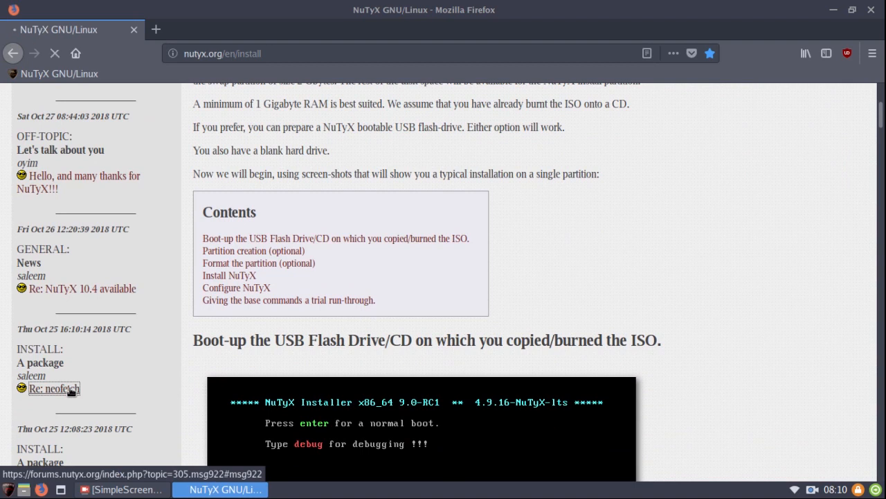
{"action": "left_click", "coordinate": [53, 389]}
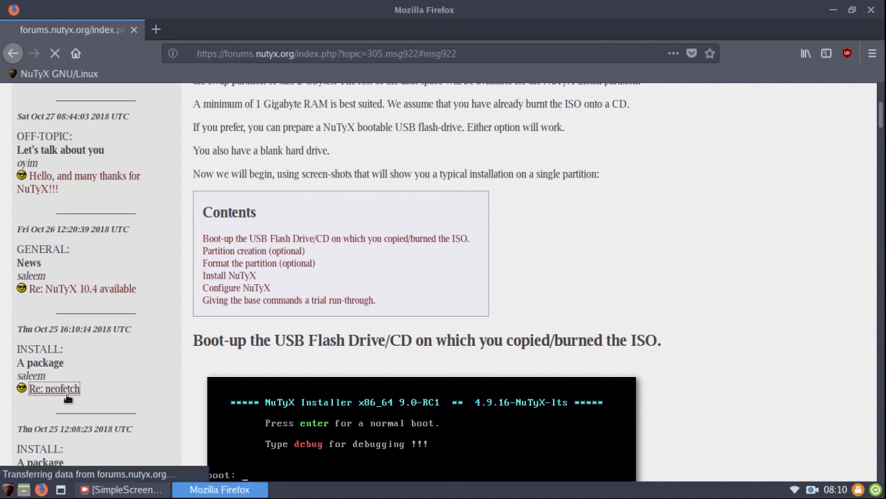
{"action": "left_click", "coordinate": [53, 388]}
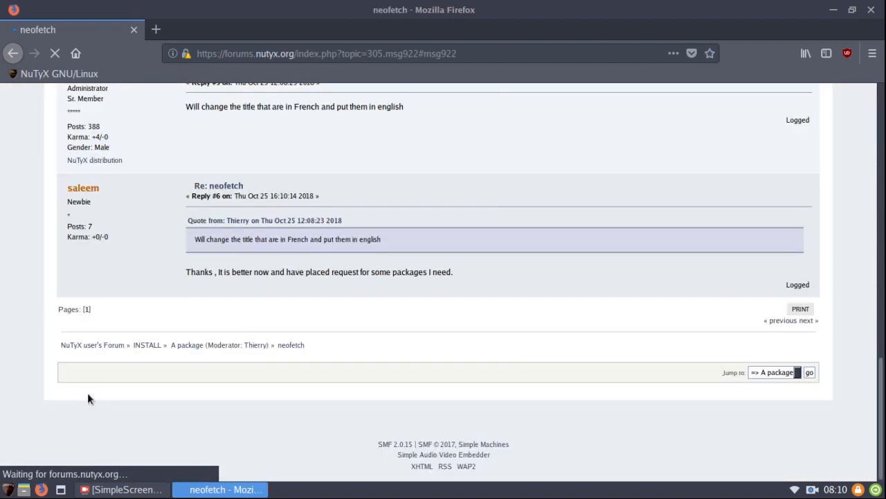
{"action": "scroll", "scroll_direction": "up", "scroll_amount": 3}
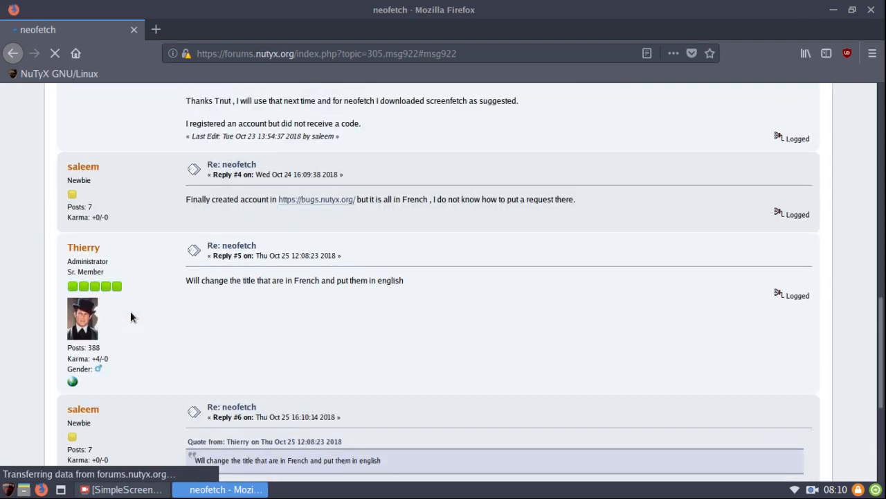
{"action": "mouse_move", "coordinate": [83, 247]}
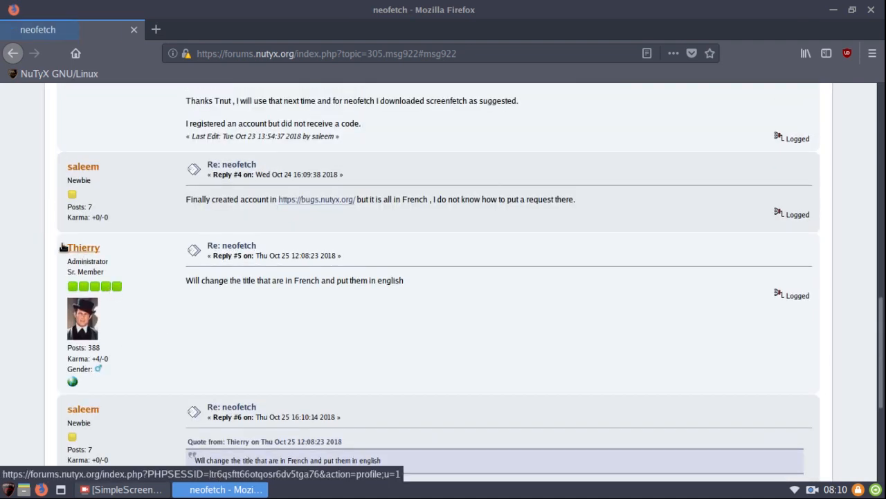
{"action": "mouse_move", "coordinate": [115, 254]}
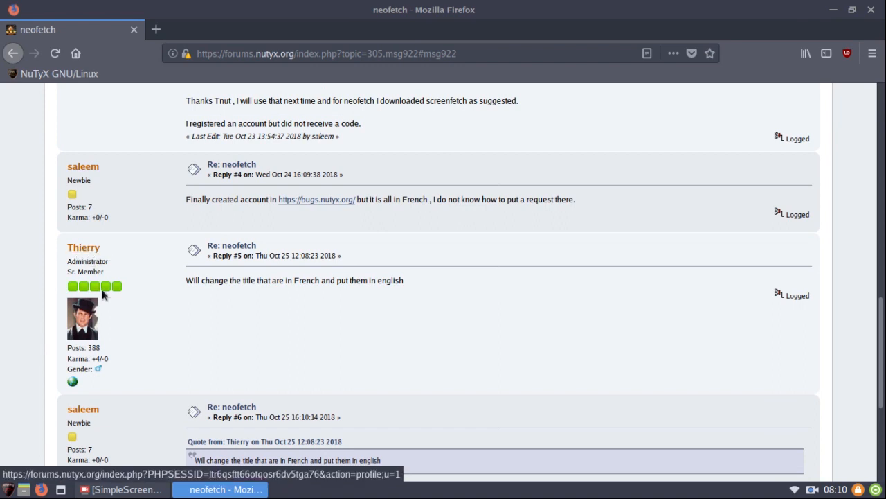
{"action": "mouse_move", "coordinate": [288, 354]}
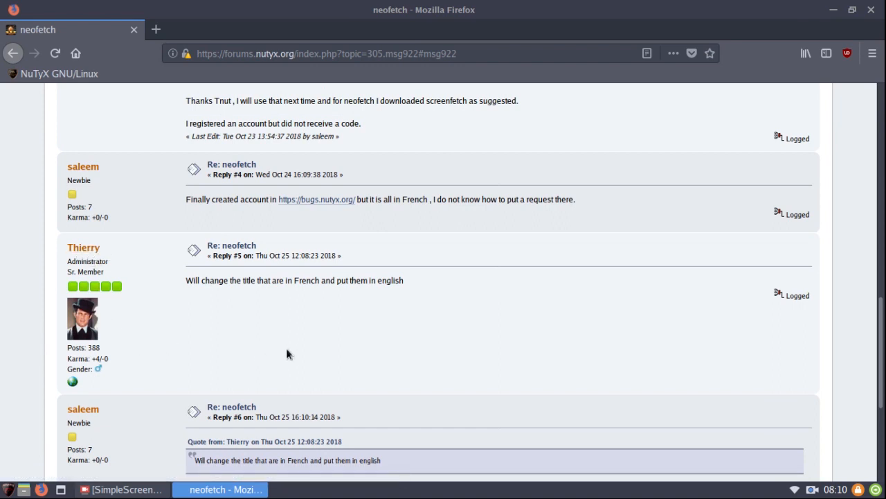
{"action": "mouse_move", "coordinate": [244, 351]}
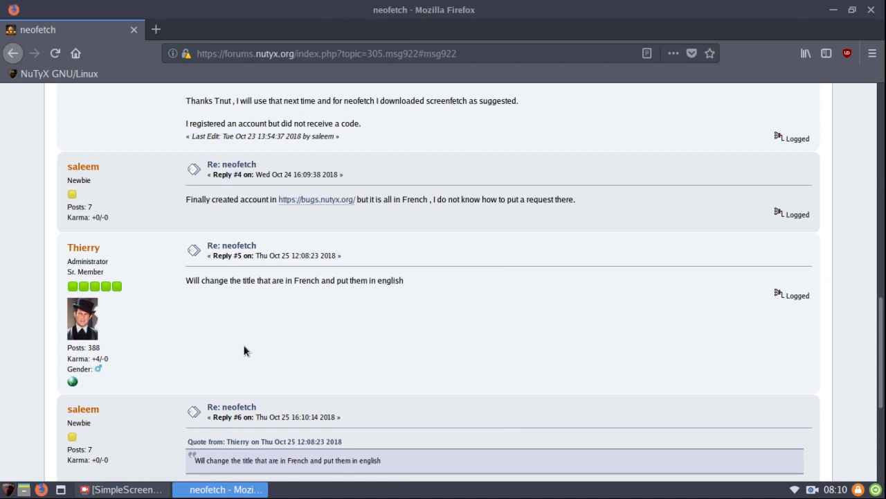
{"action": "scroll", "scroll_direction": "up", "scroll_amount": 3}
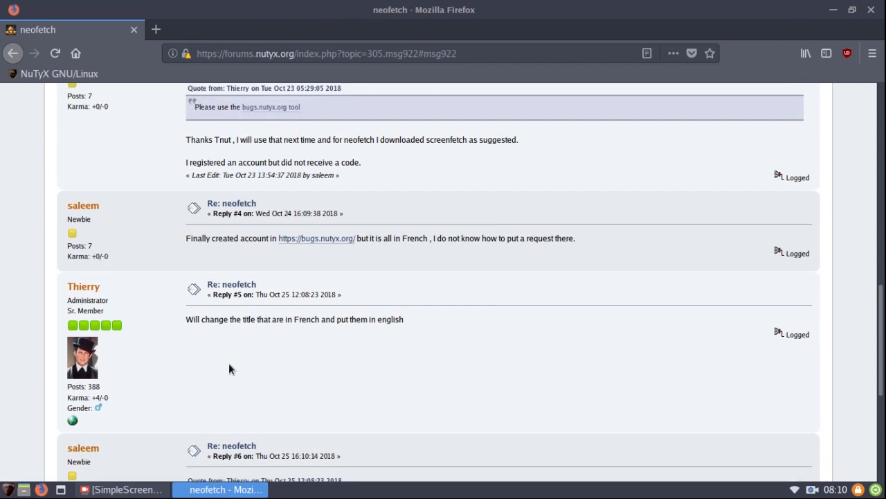
{"action": "scroll", "scroll_direction": "up", "scroll_amount": 3}
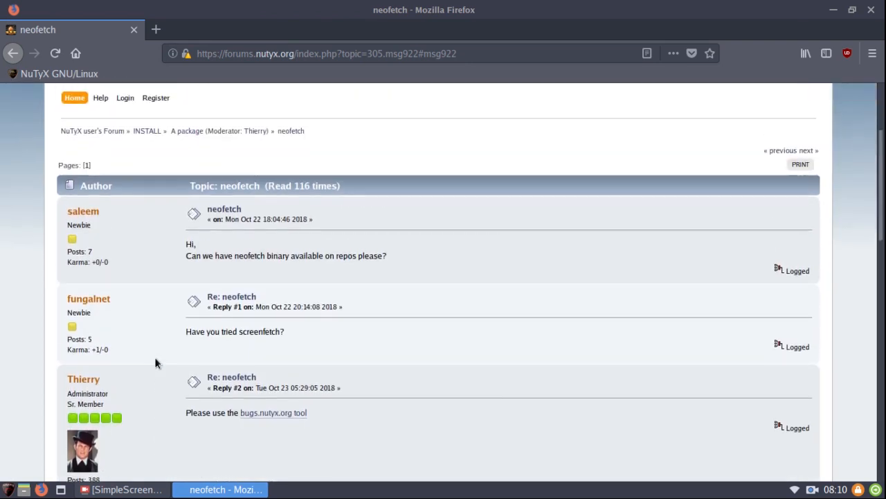
{"action": "scroll", "scroll_direction": "up", "scroll_amount": 3}
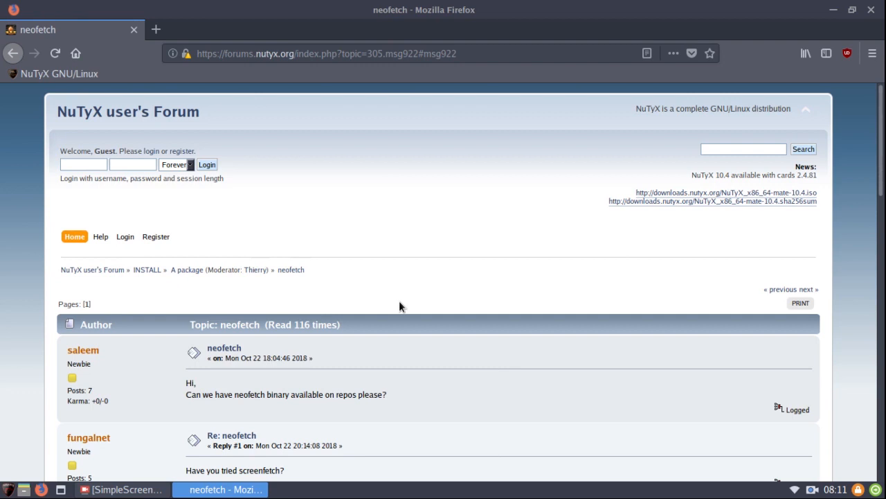
{"action": "mouse_move", "coordinate": [872, 22]}
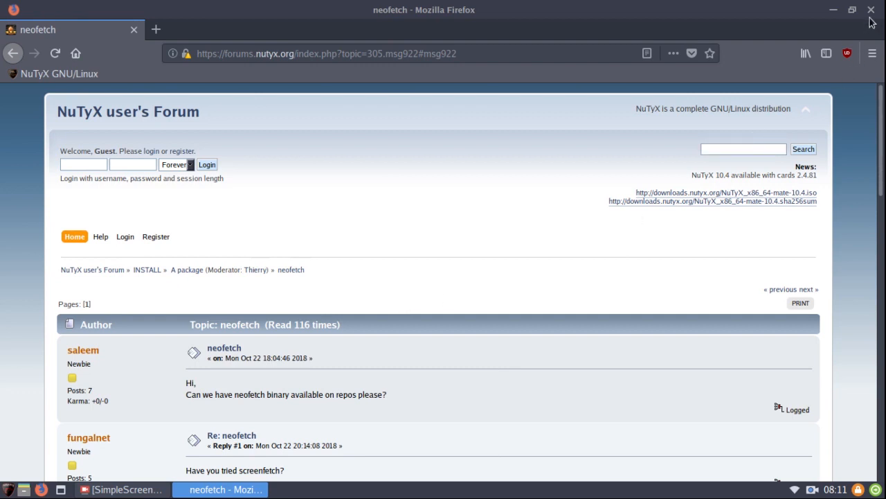
Step: Close Firefox, leaving the desktop showing only the forest wallpaper and Trash
{"action": "left_click", "coordinate": [872, 9]}
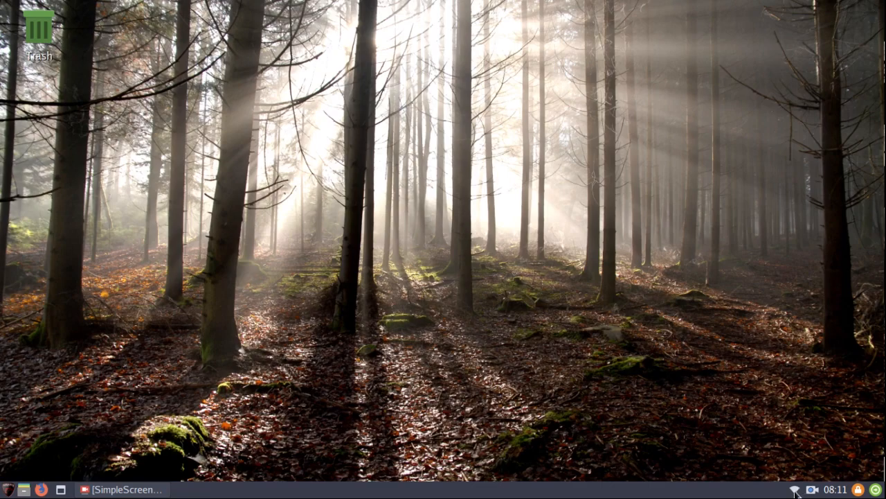
{"action": "mouse_move", "coordinate": [799, 378]}
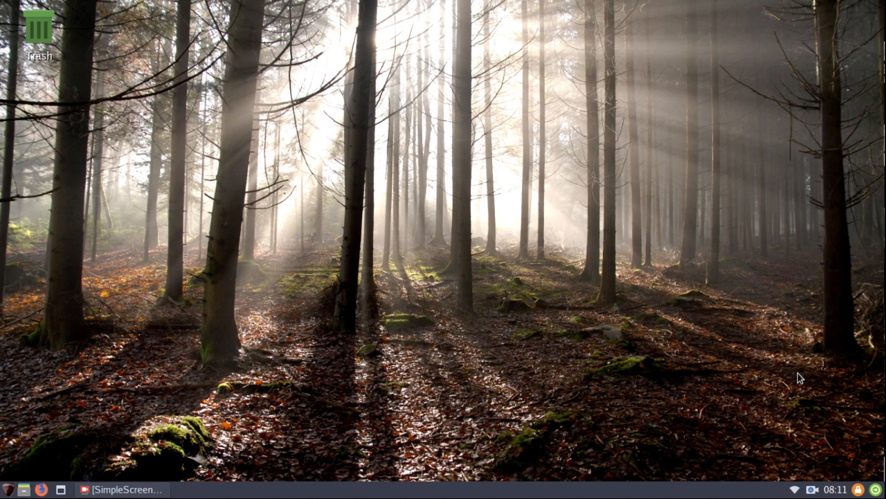
{"action": "mouse_move", "coordinate": [509, 187]}
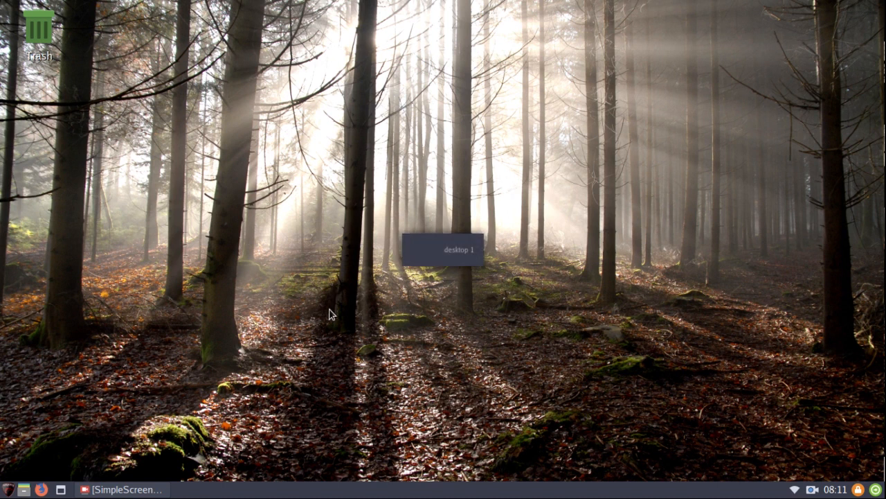
{"action": "mouse_move", "coordinate": [341, 322]}
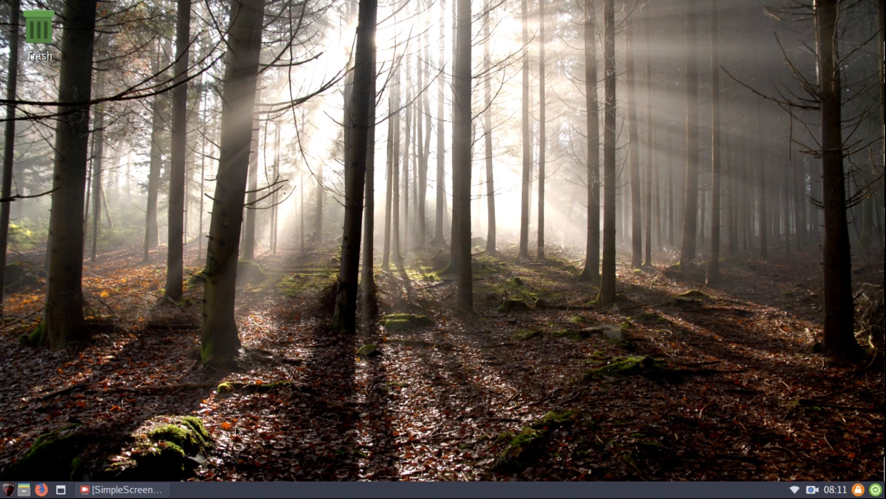
{"action": "mouse_move", "coordinate": [346, 407]}
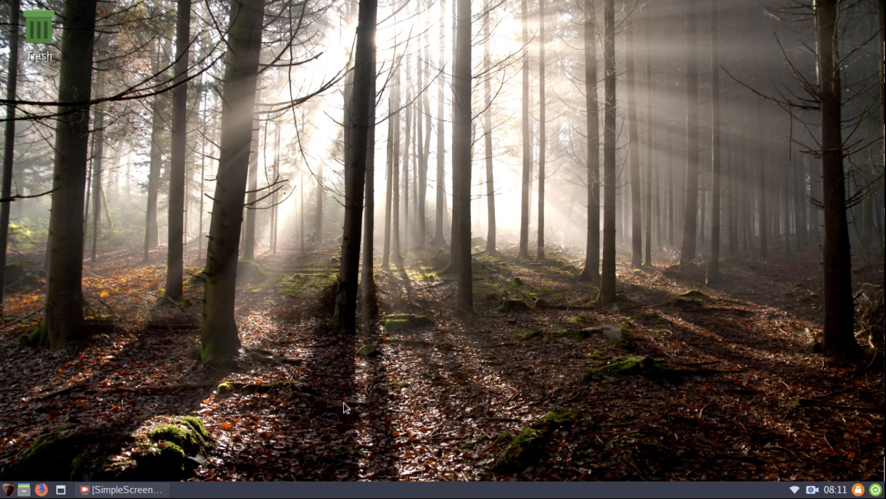